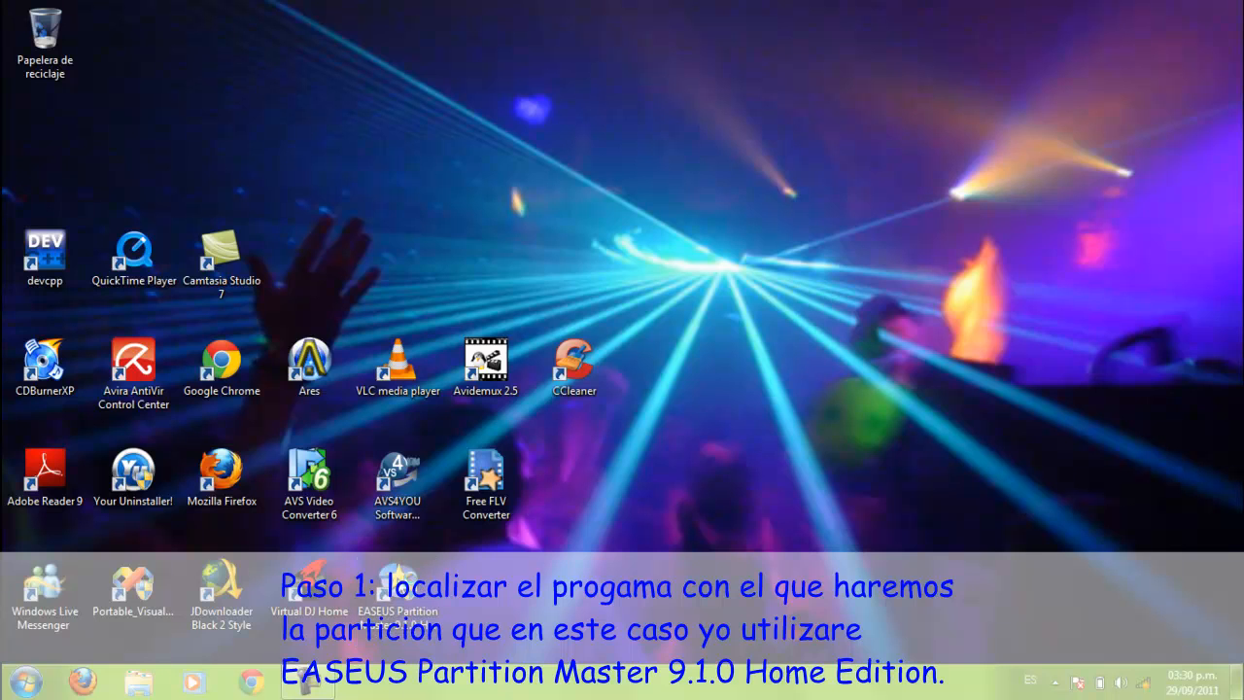
Step: Launch EASEUS Partition Master from its desktop shortcut
double_click(396, 582)
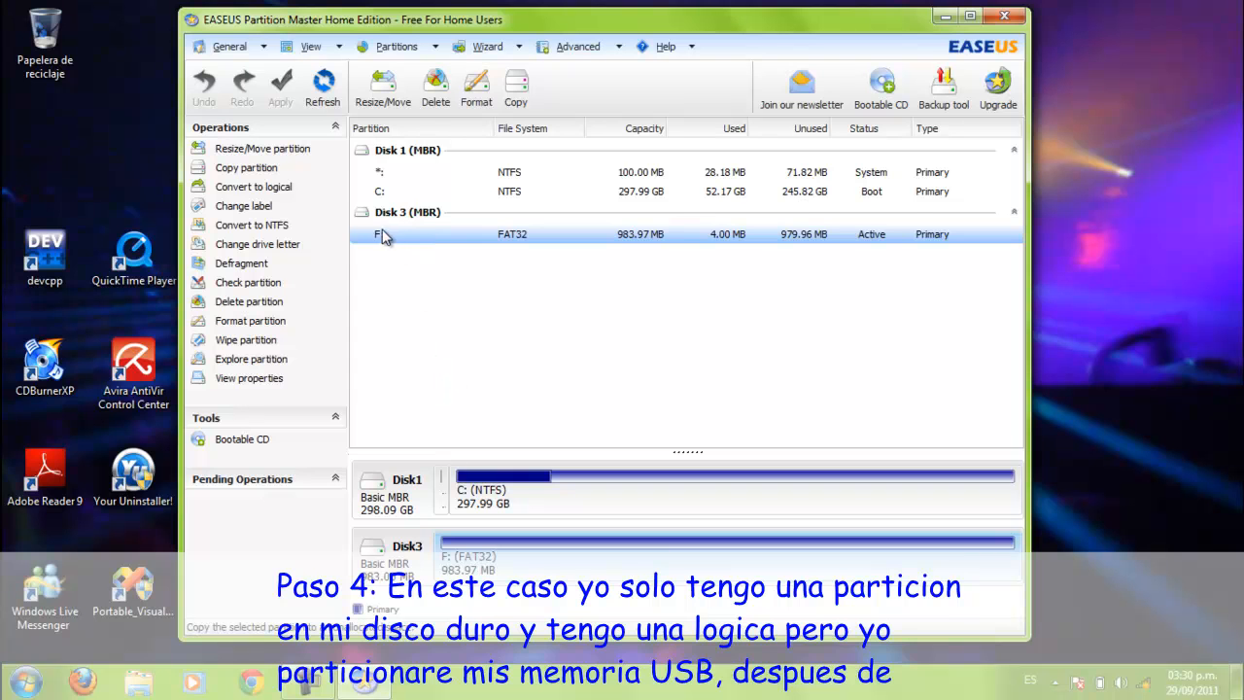
mouse_move(542, 257)
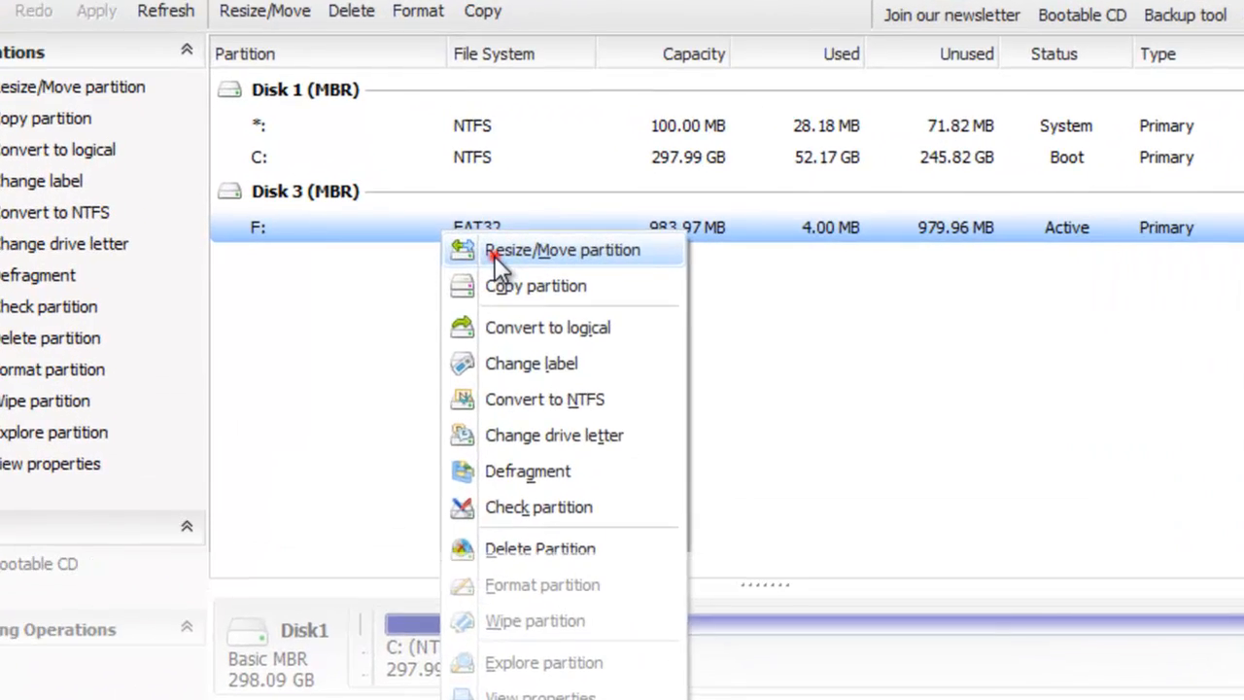
Step: Open Resize/Move for partition F: and begin entering 400 as its size
click(564, 249)
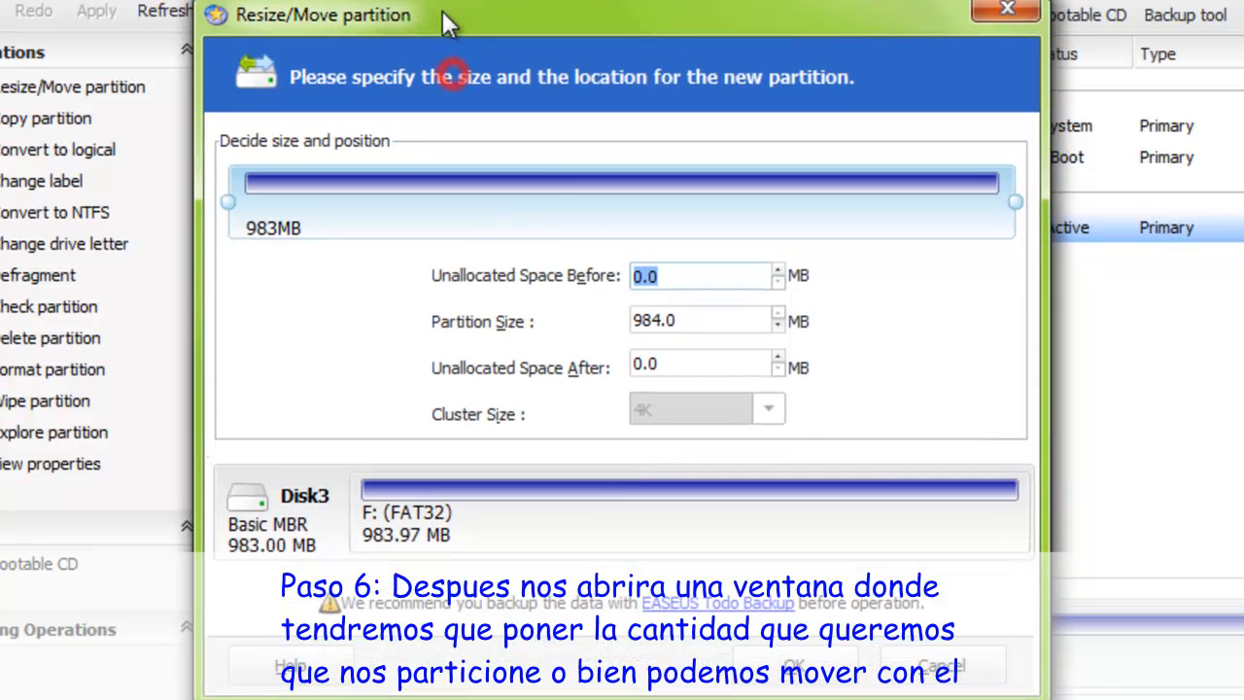
click(661, 320)
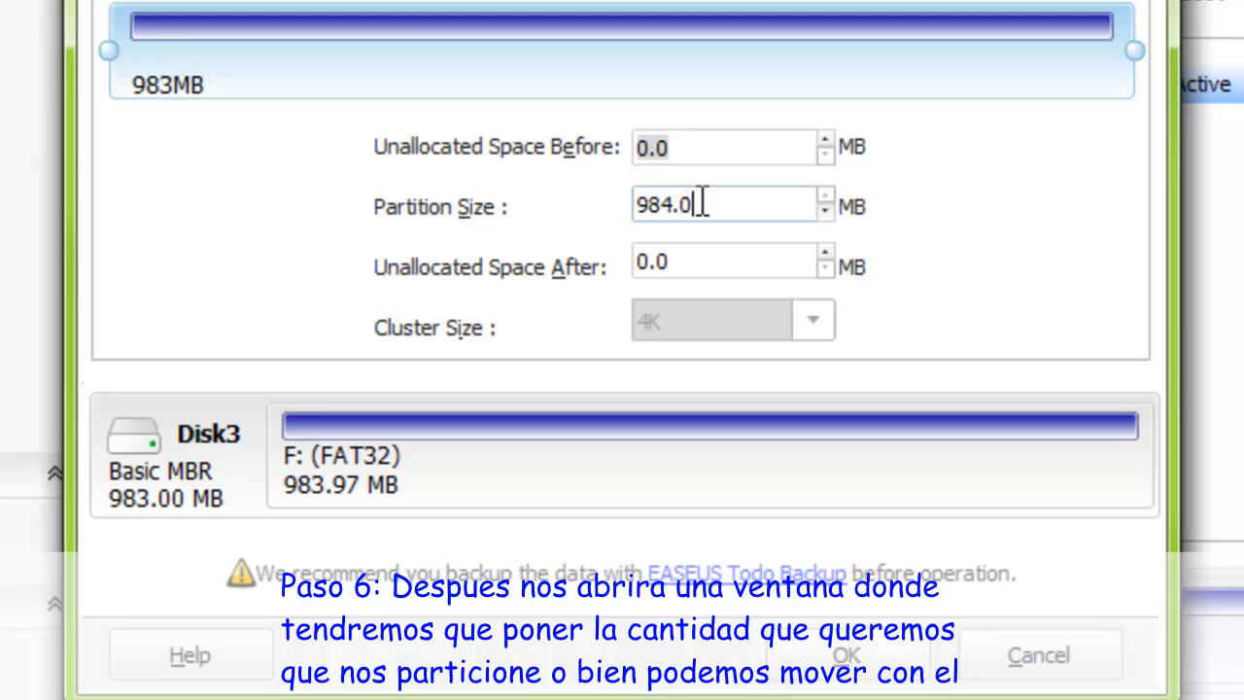
text(9)
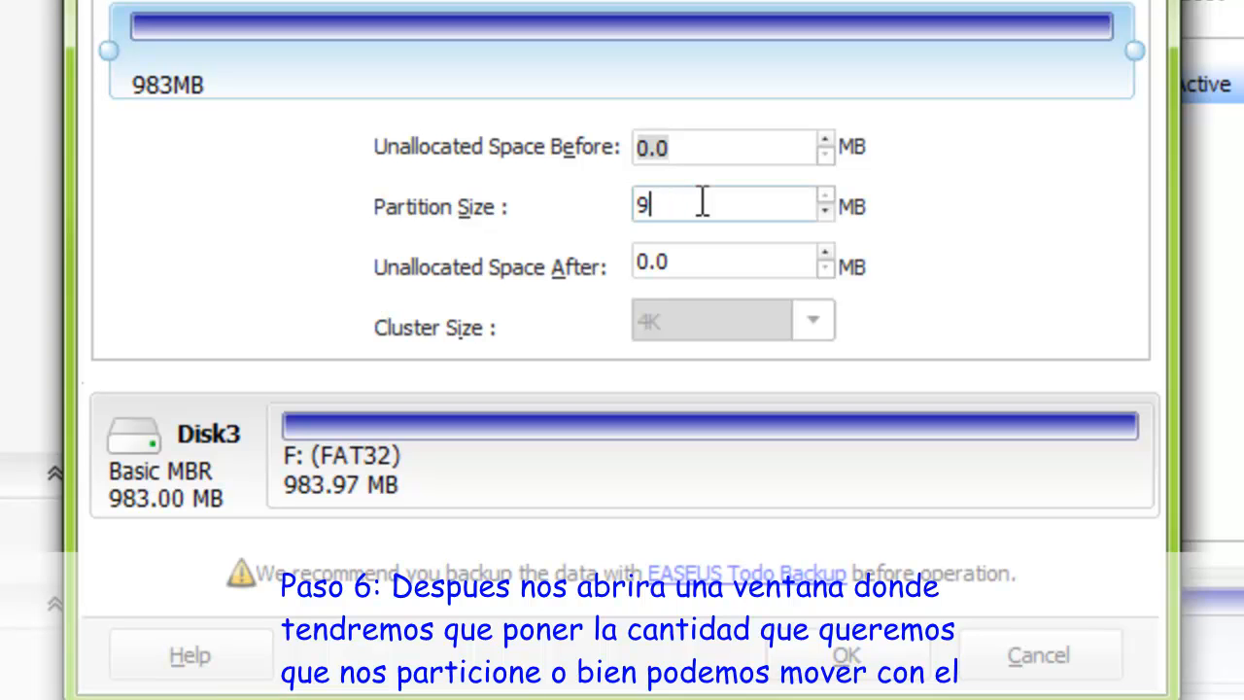
key(Backspace)
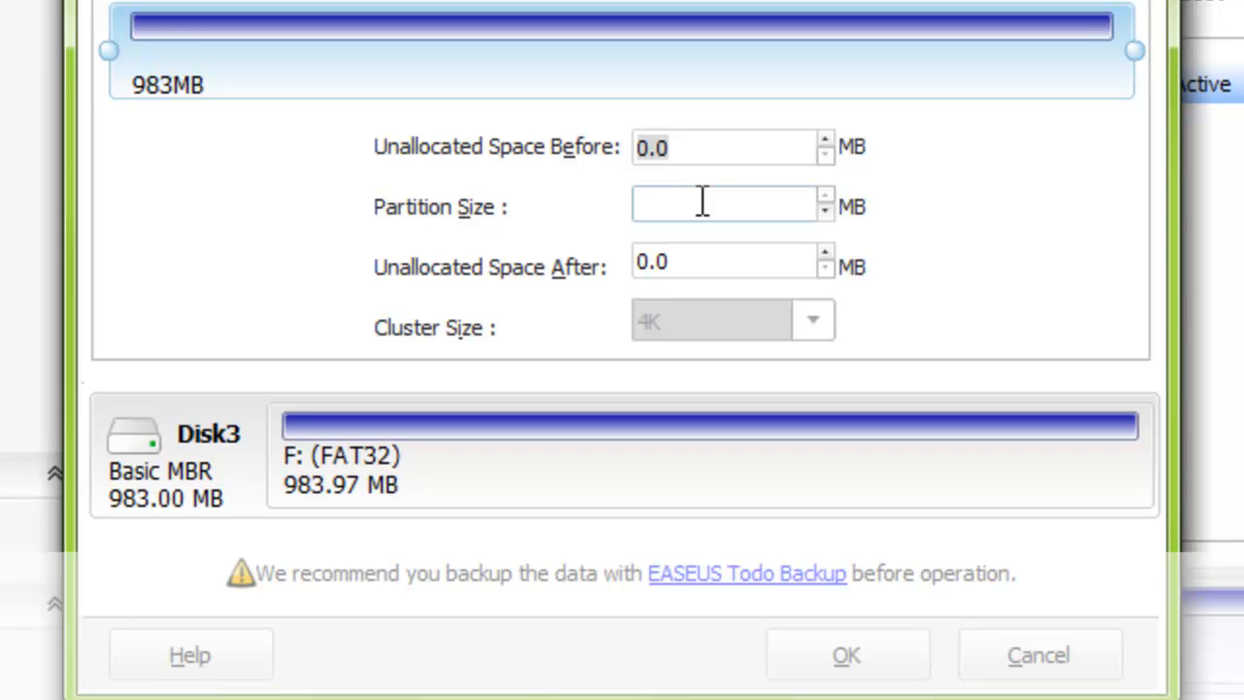
text(4)
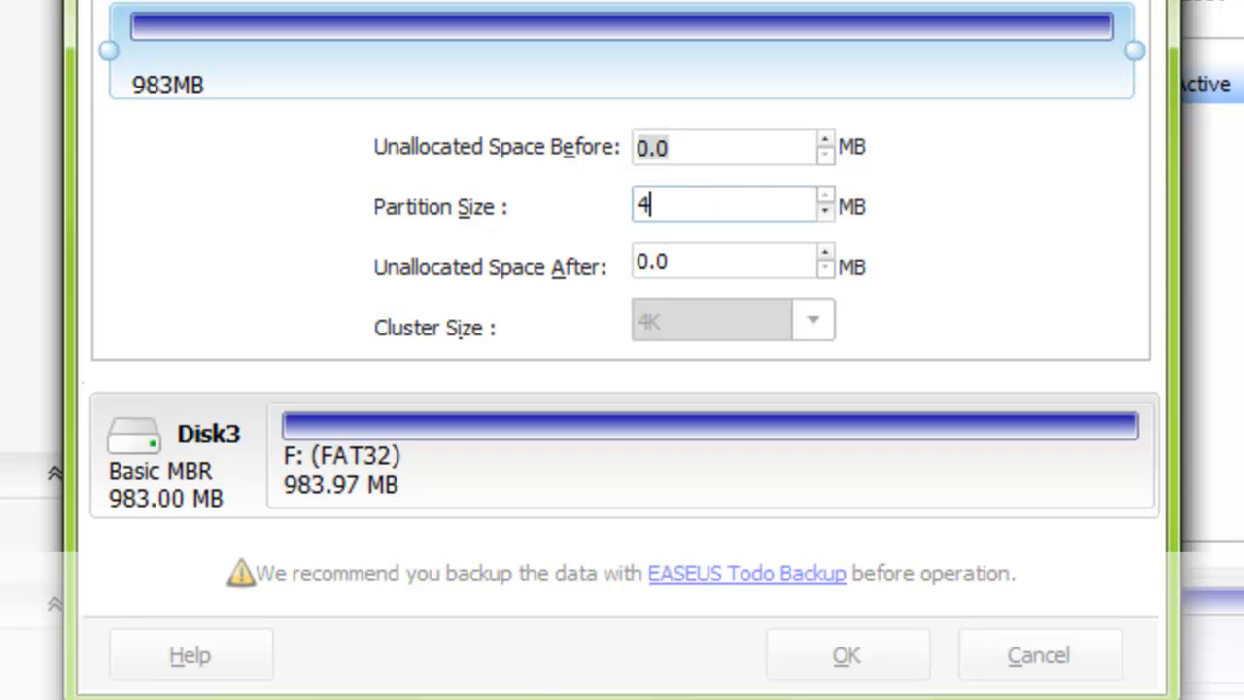
text(00)
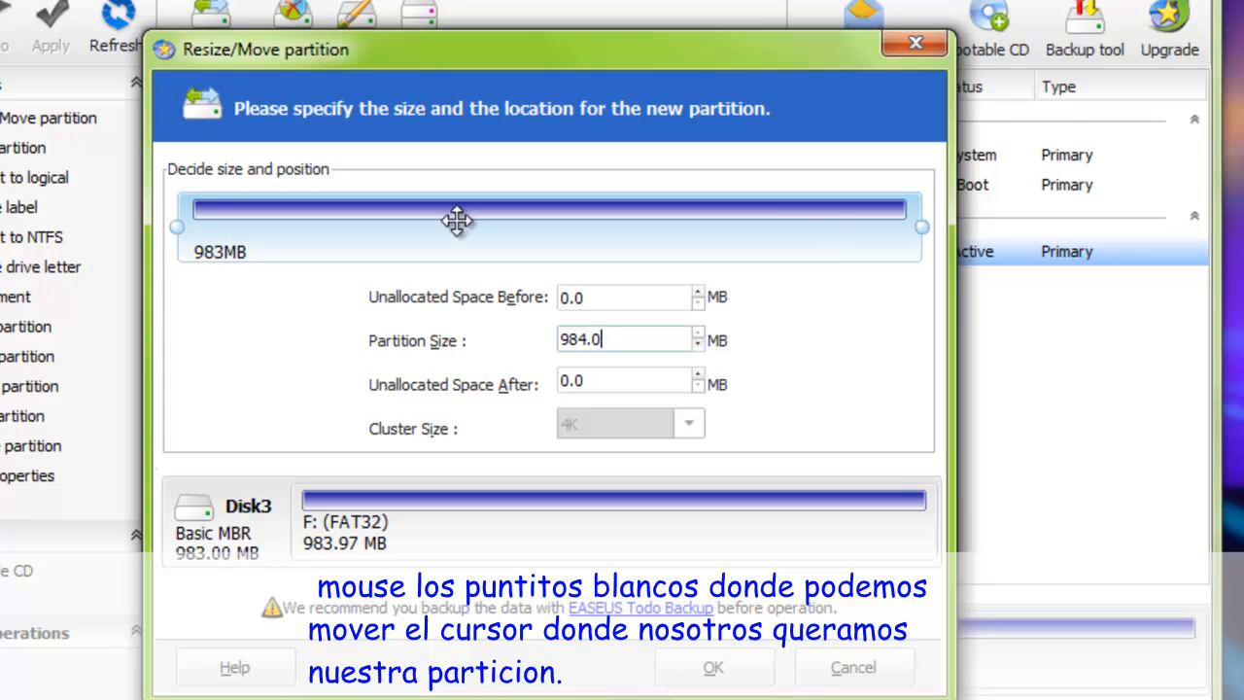
Step: Drag F:'s size handle to about 400 MB and confirm the resize
drag(918, 226, 692, 241)
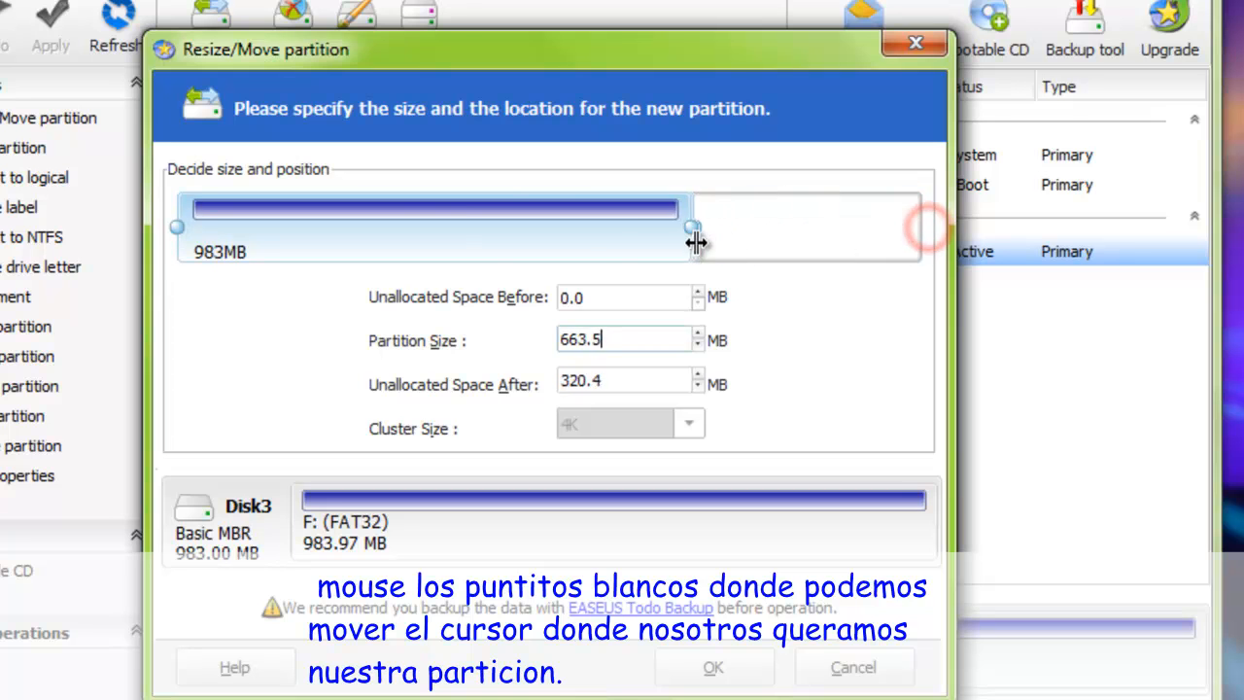
drag(692, 227, 435, 227)
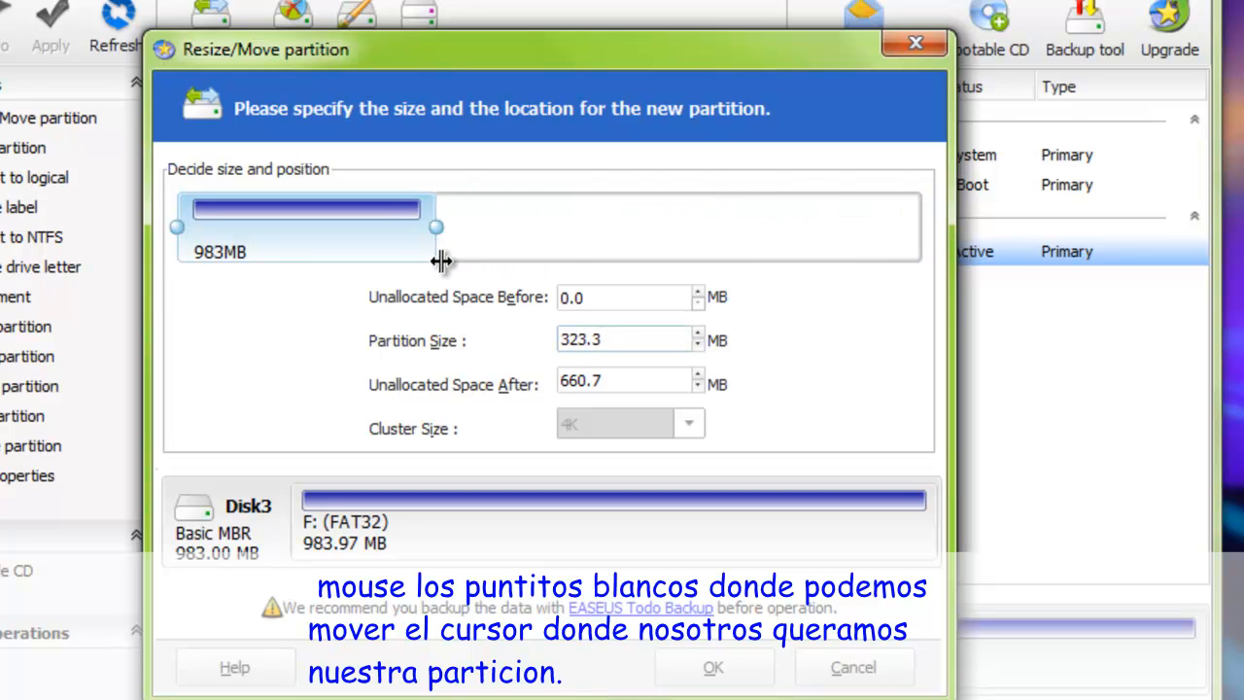
drag(436, 226, 432, 227)
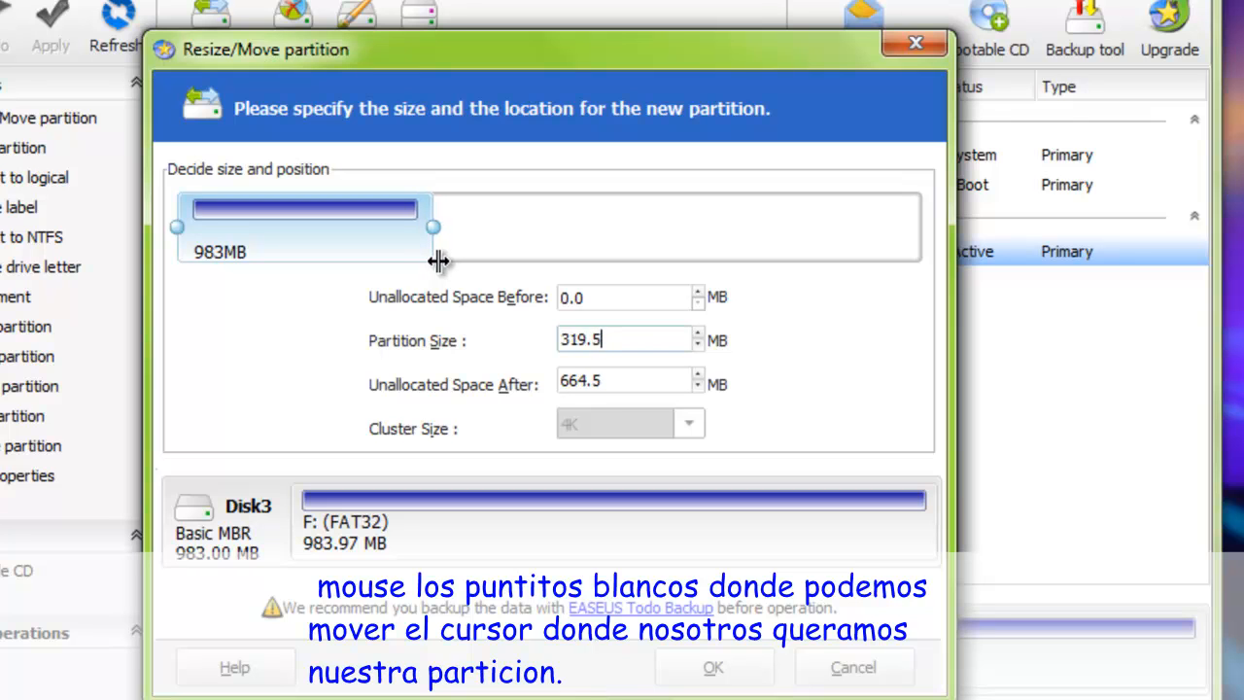
drag(433, 226, 422, 227)
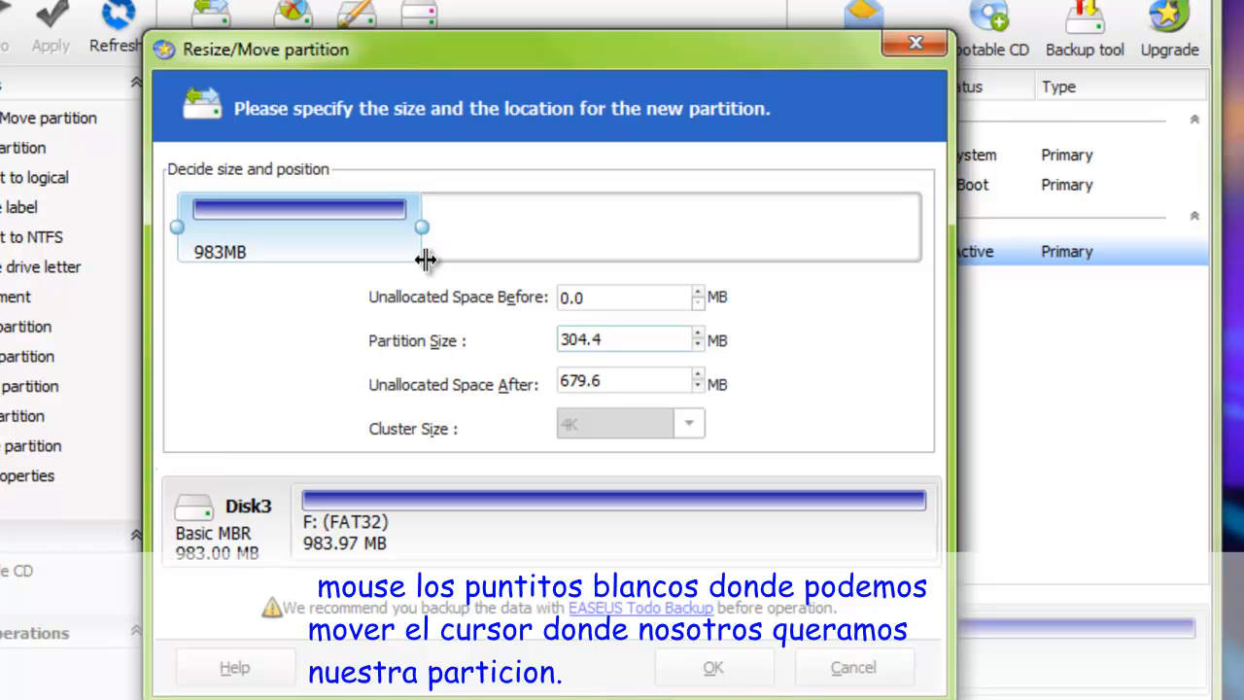
drag(422, 226, 435, 227)
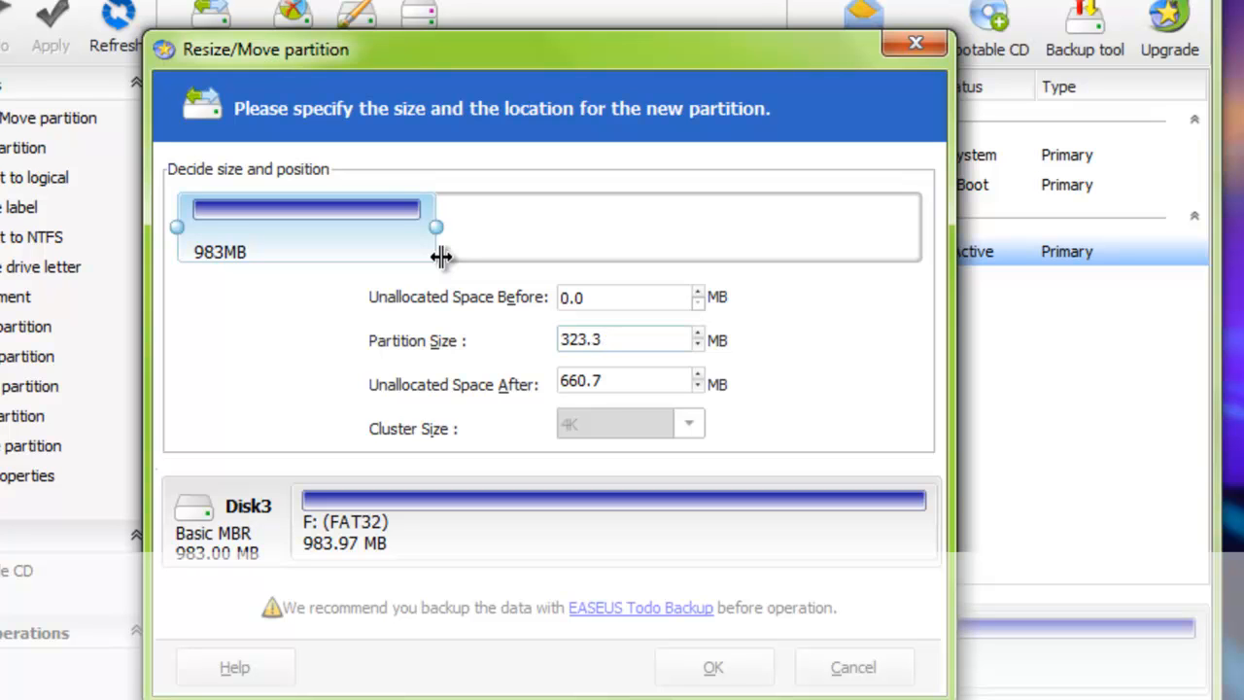
drag(435, 227, 442, 227)
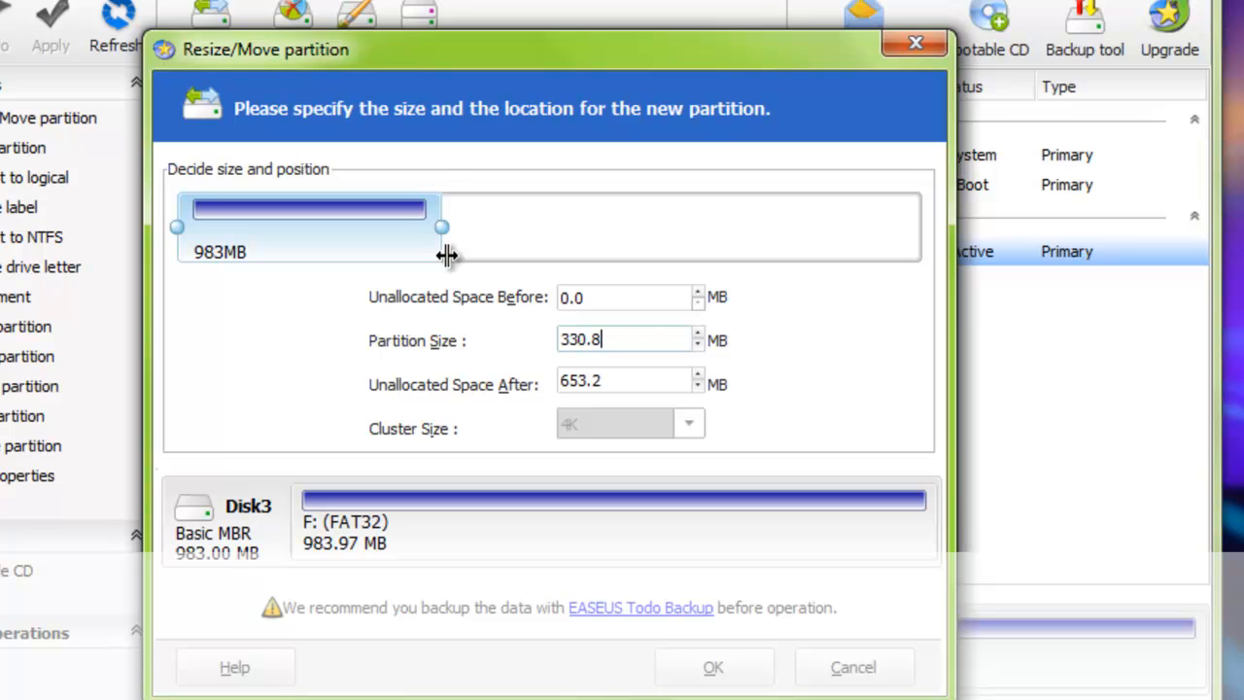
drag(442, 226, 447, 226)
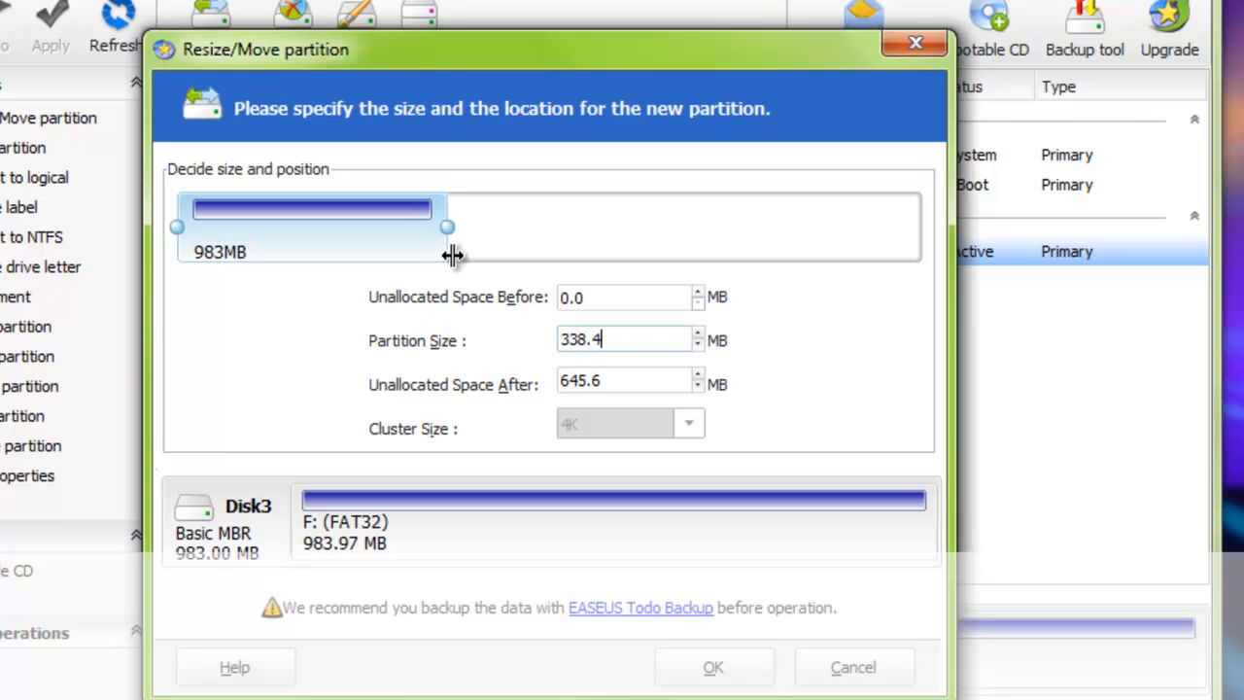
drag(447, 226, 460, 226)
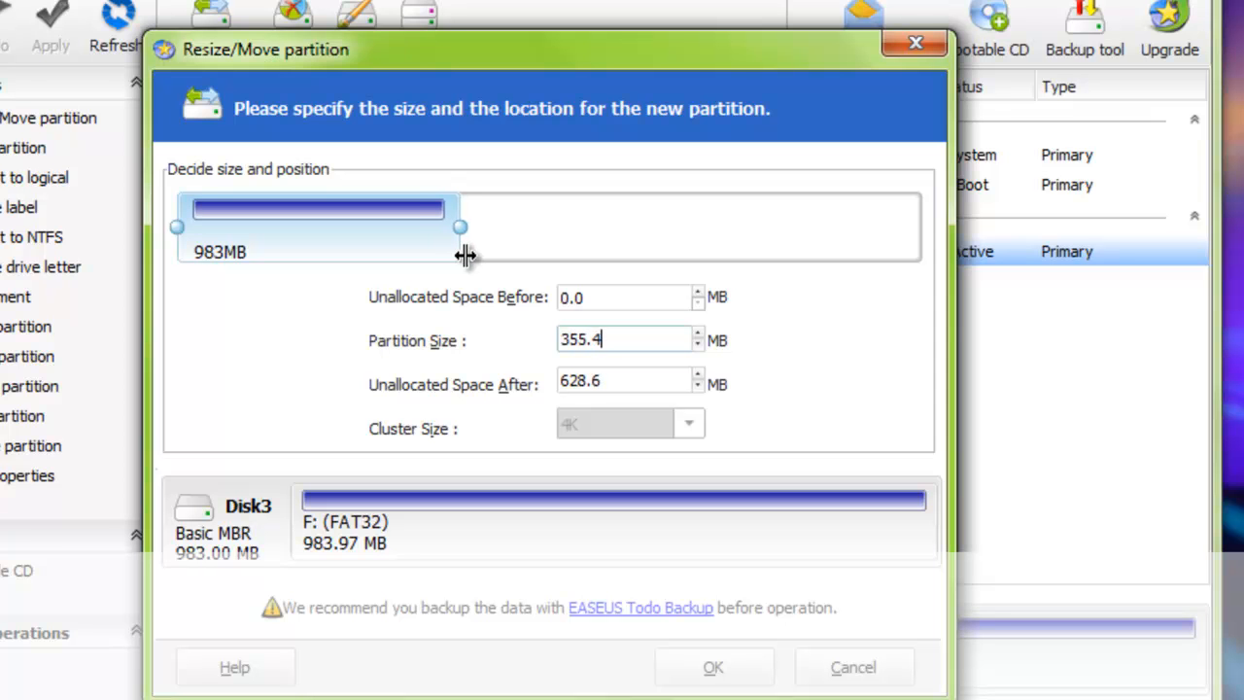
drag(460, 226, 484, 226)
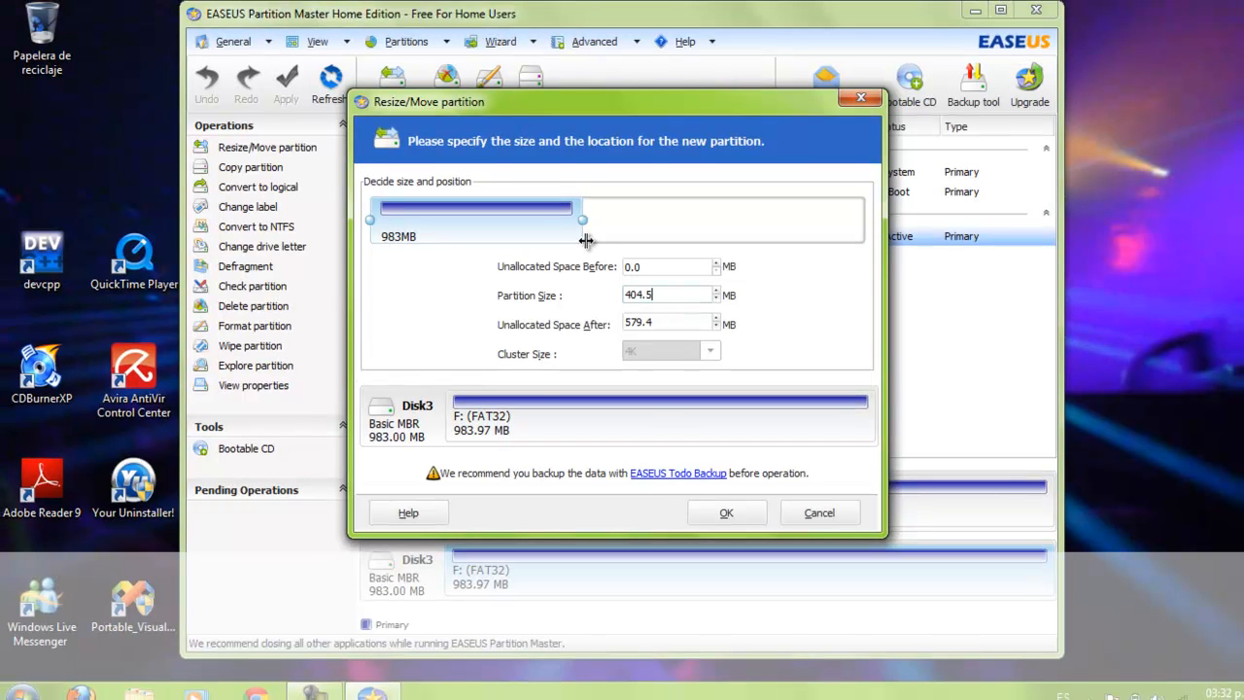
drag(582, 219, 575, 218)
text(30)
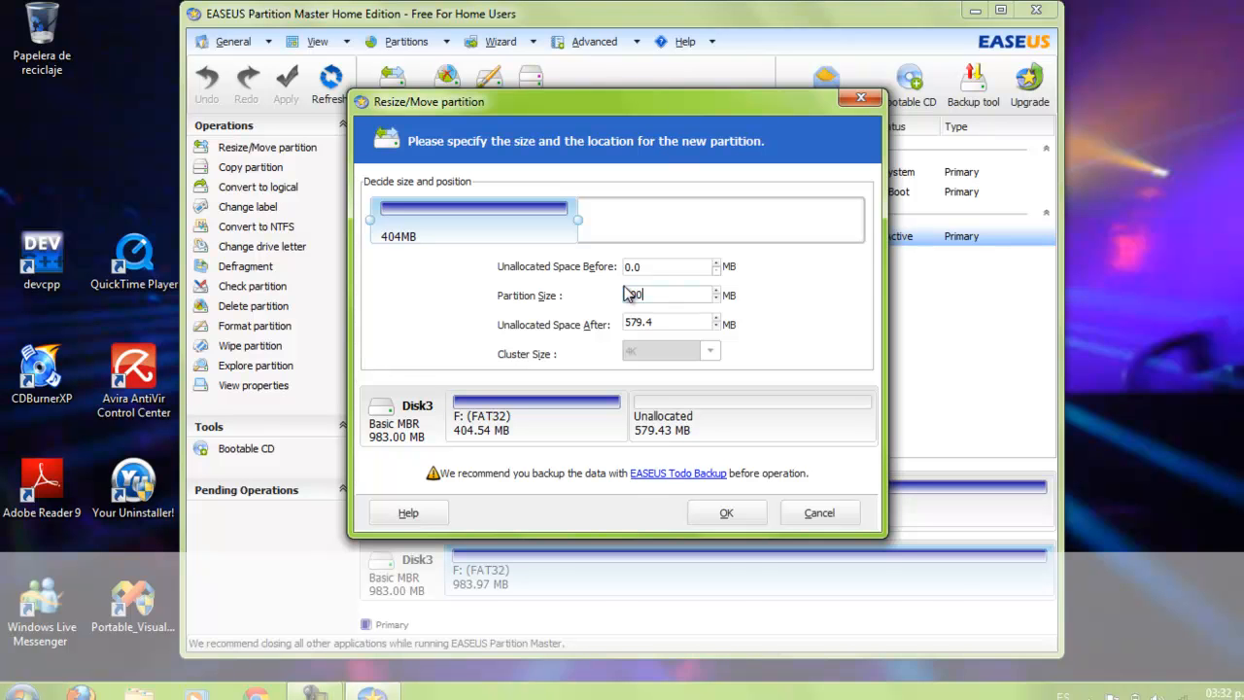
click(727, 512)
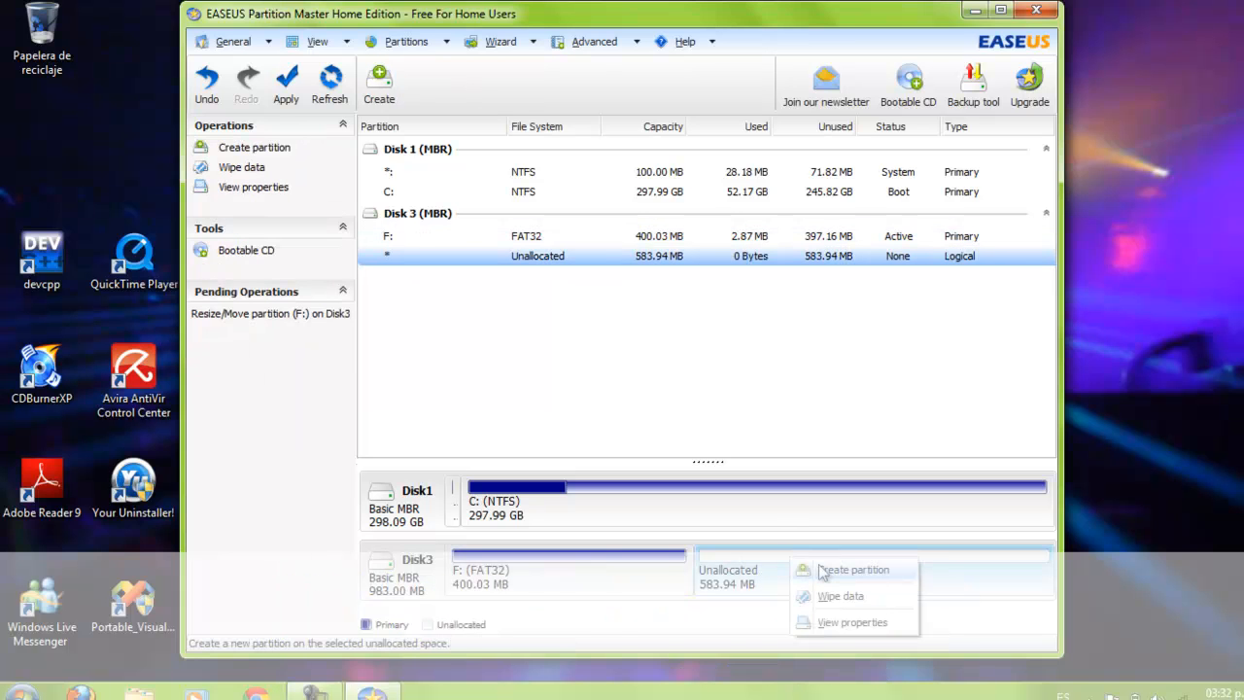
Step: Create a logical NTFS partition in the 583.9 MB free space, starting its label 'Logic'
click(855, 569)
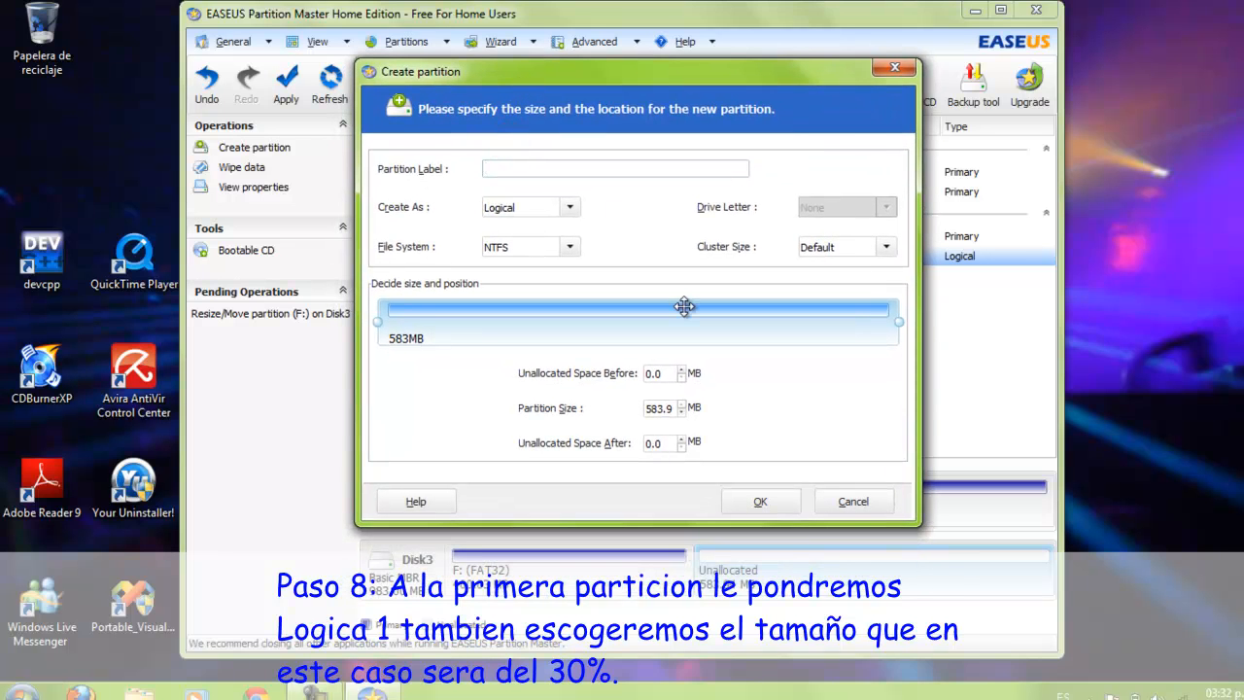
click(615, 168)
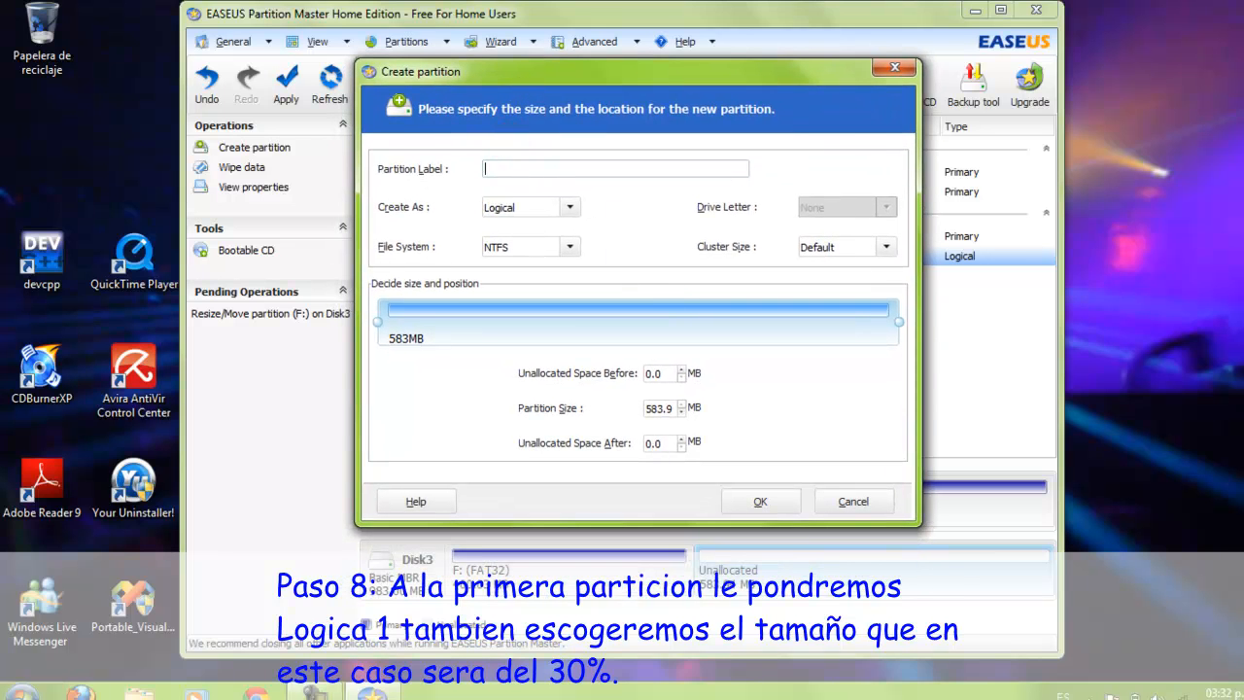
text(Logica 1)
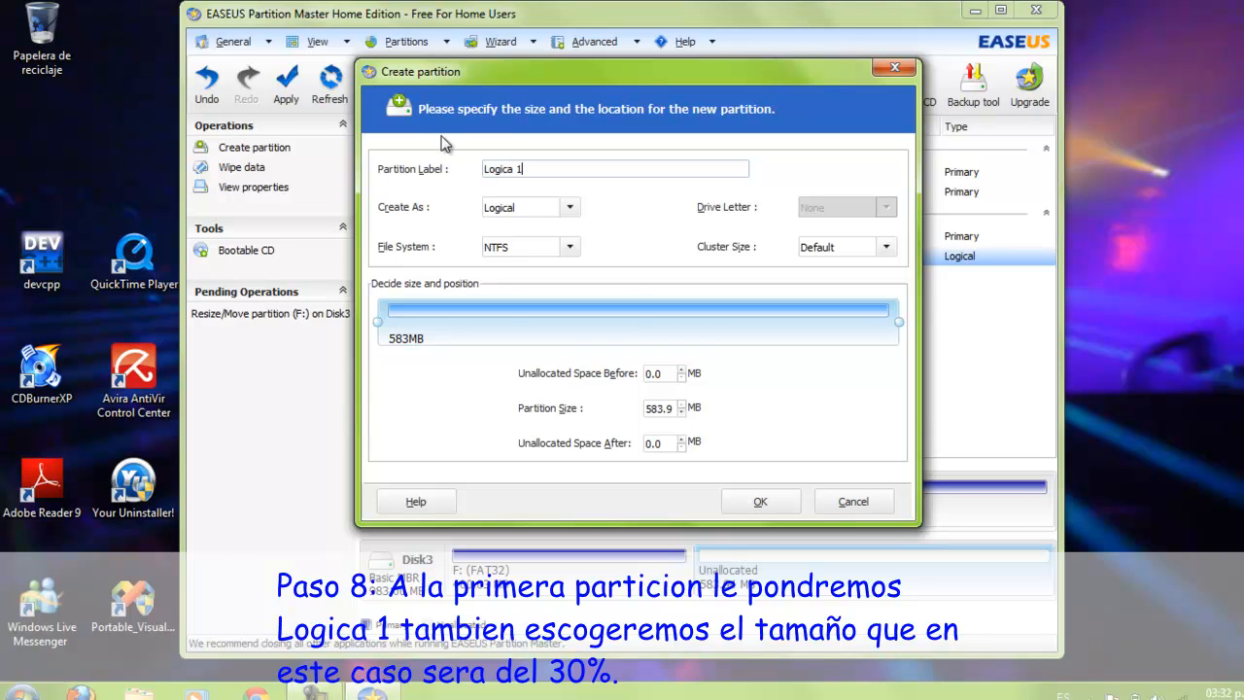
mouse_move(685, 405)
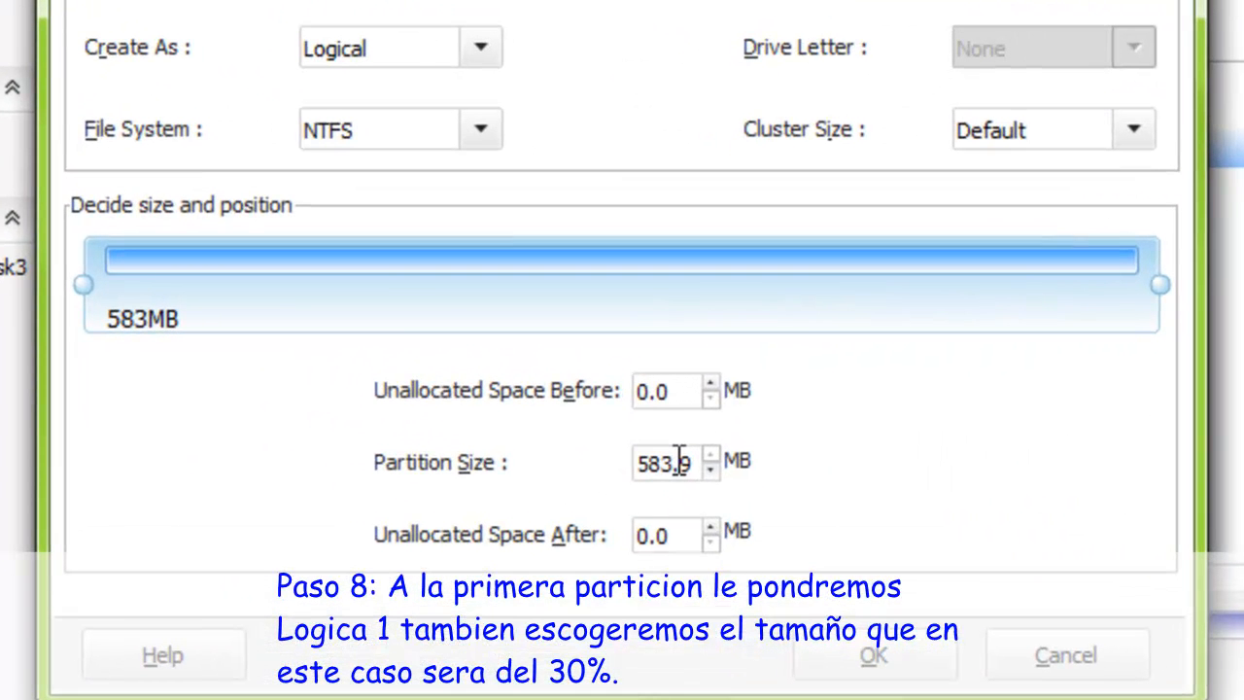
mouse_move(1214, 282)
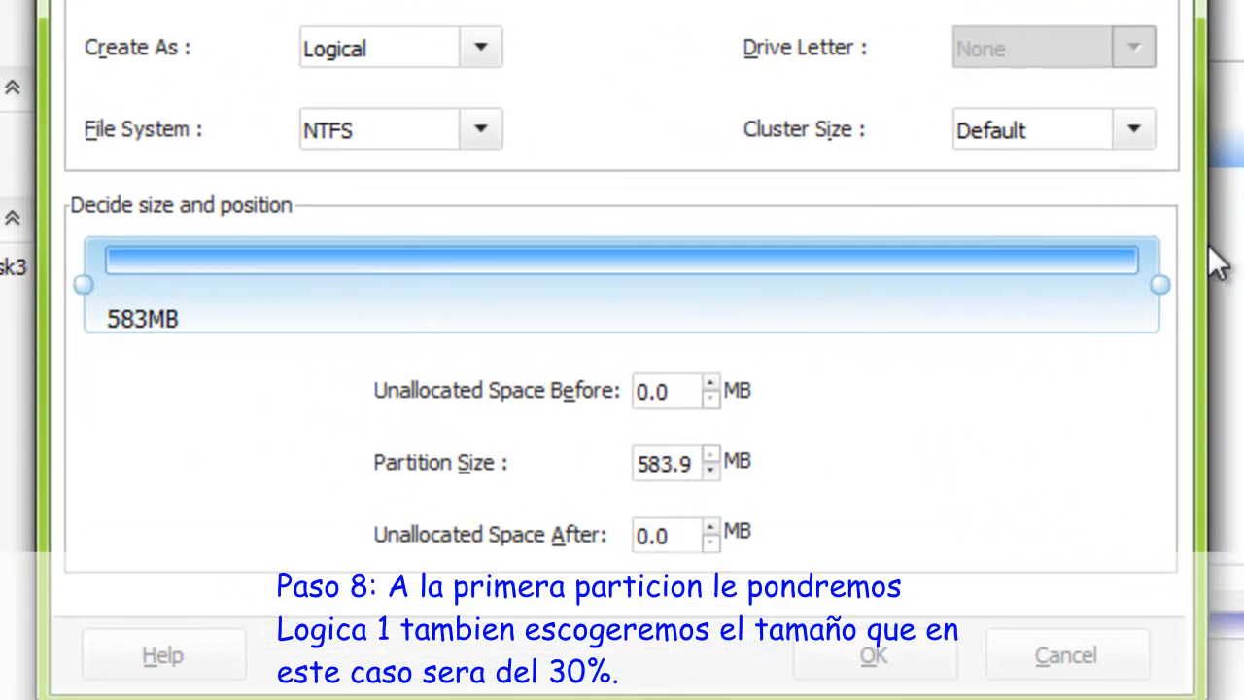
Step: Size Logica 1 to about 299 MB, confirm it, and select the remaining unallocated space
drag(1159, 283, 467, 283)
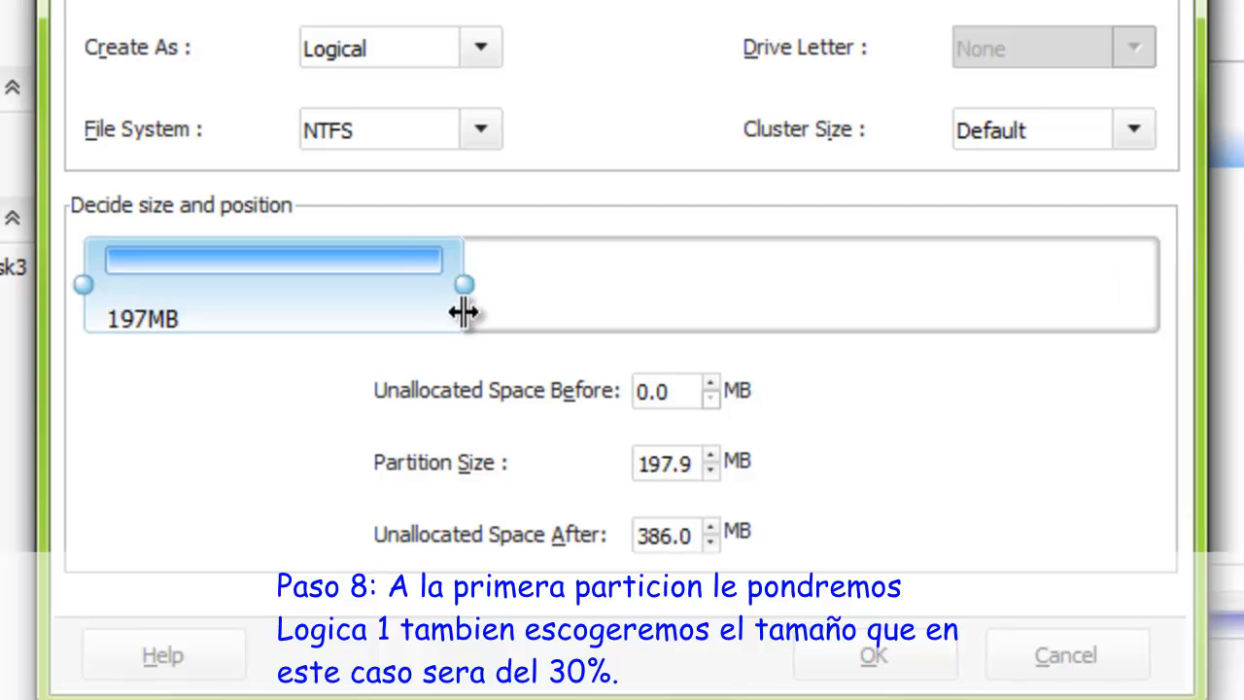
drag(465, 282, 513, 282)
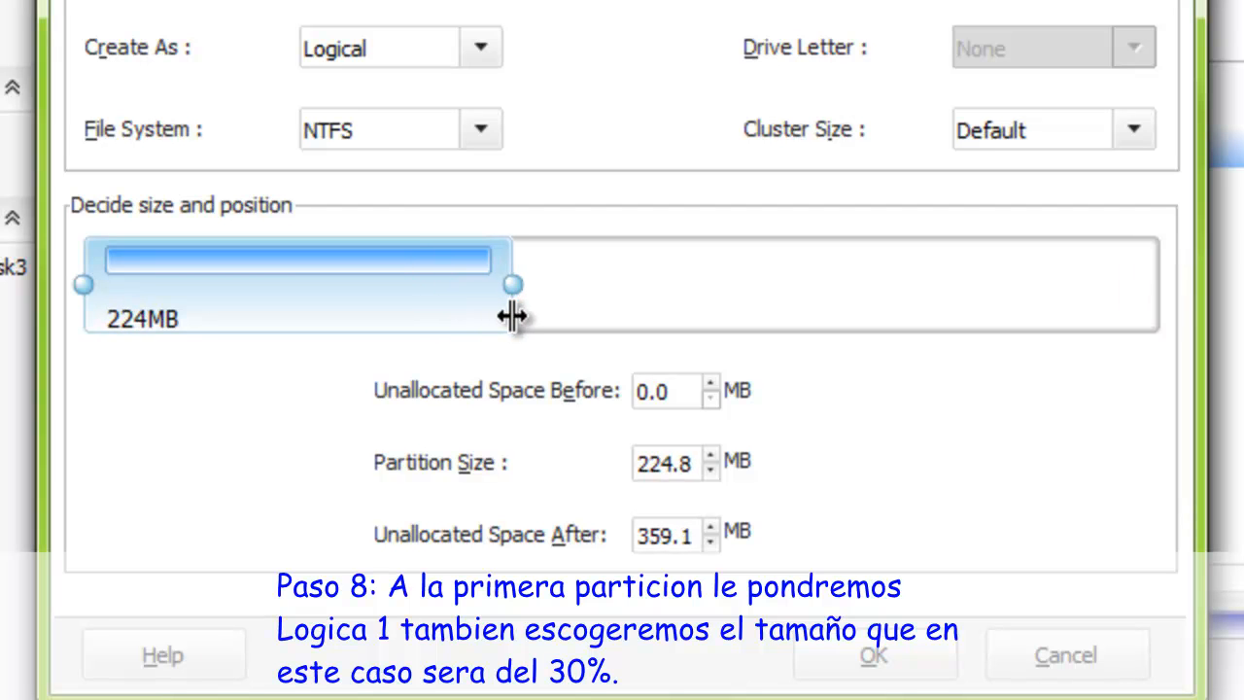
drag(515, 283, 518, 282)
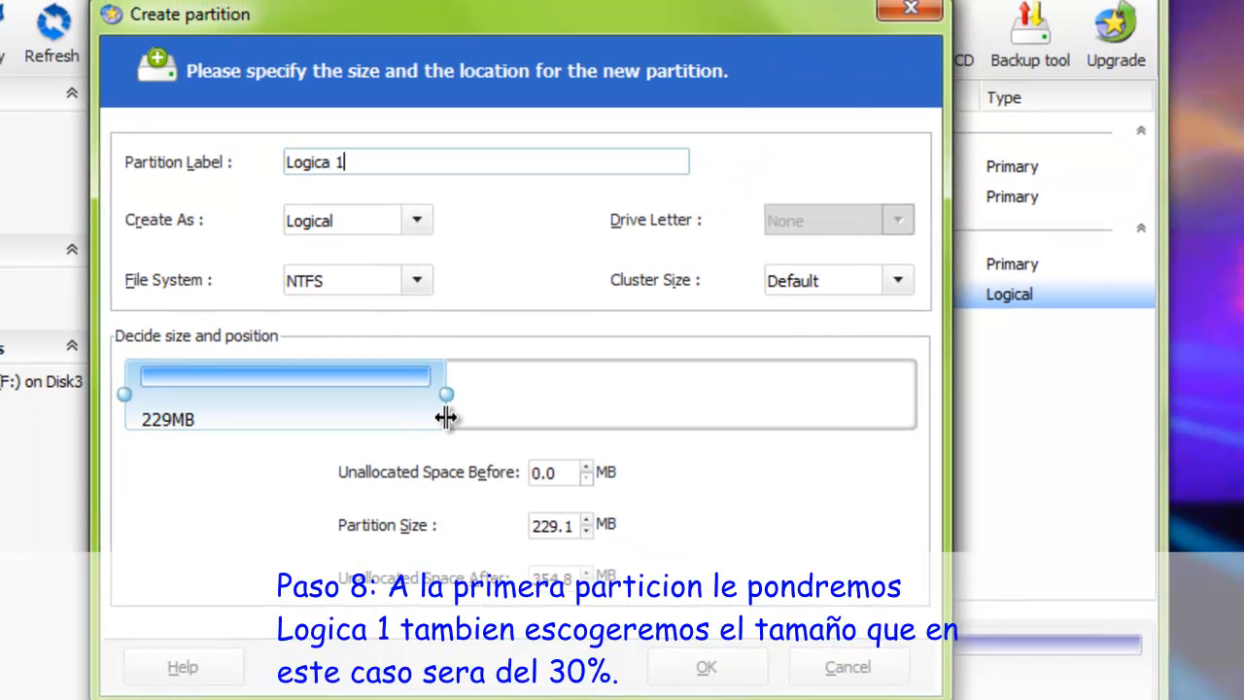
drag(445, 395, 449, 394)
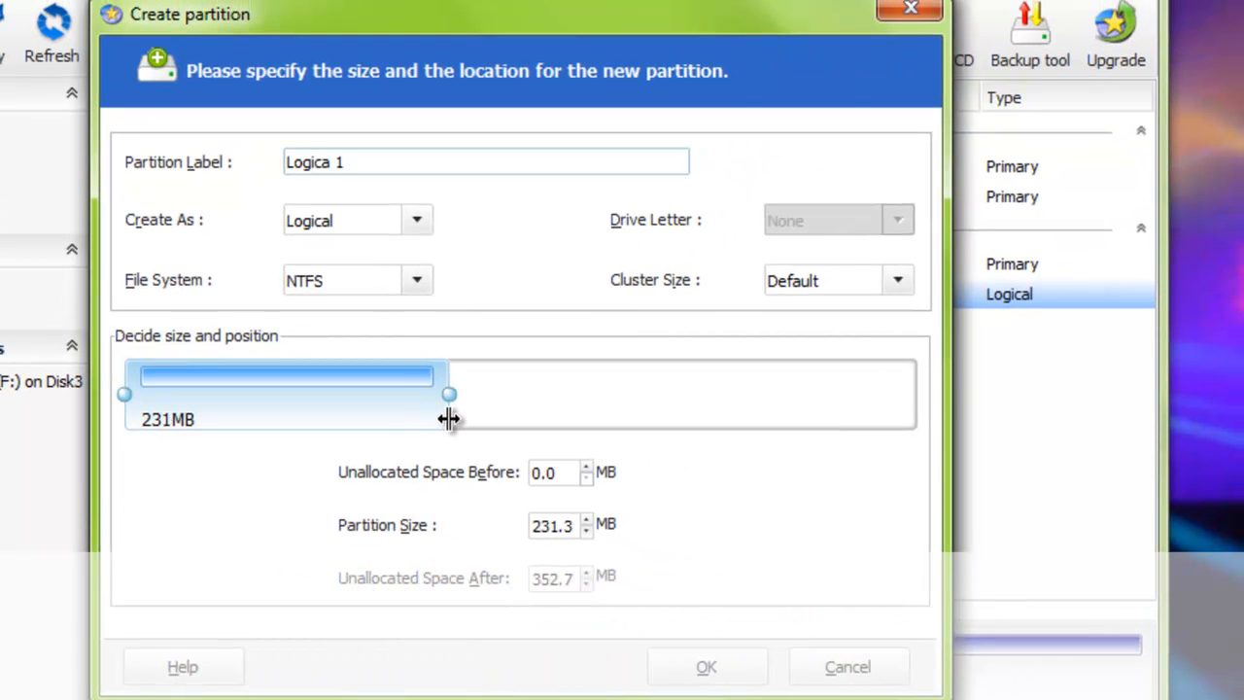
drag(449, 395, 471, 395)
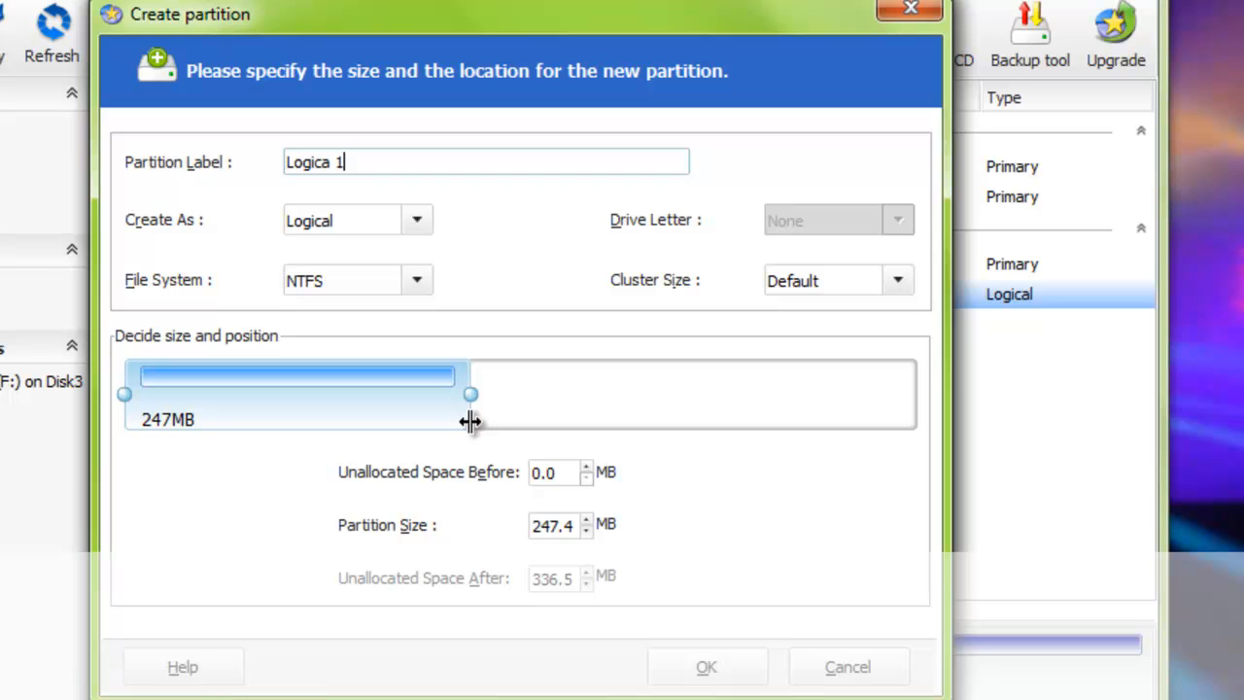
drag(471, 395, 492, 395)
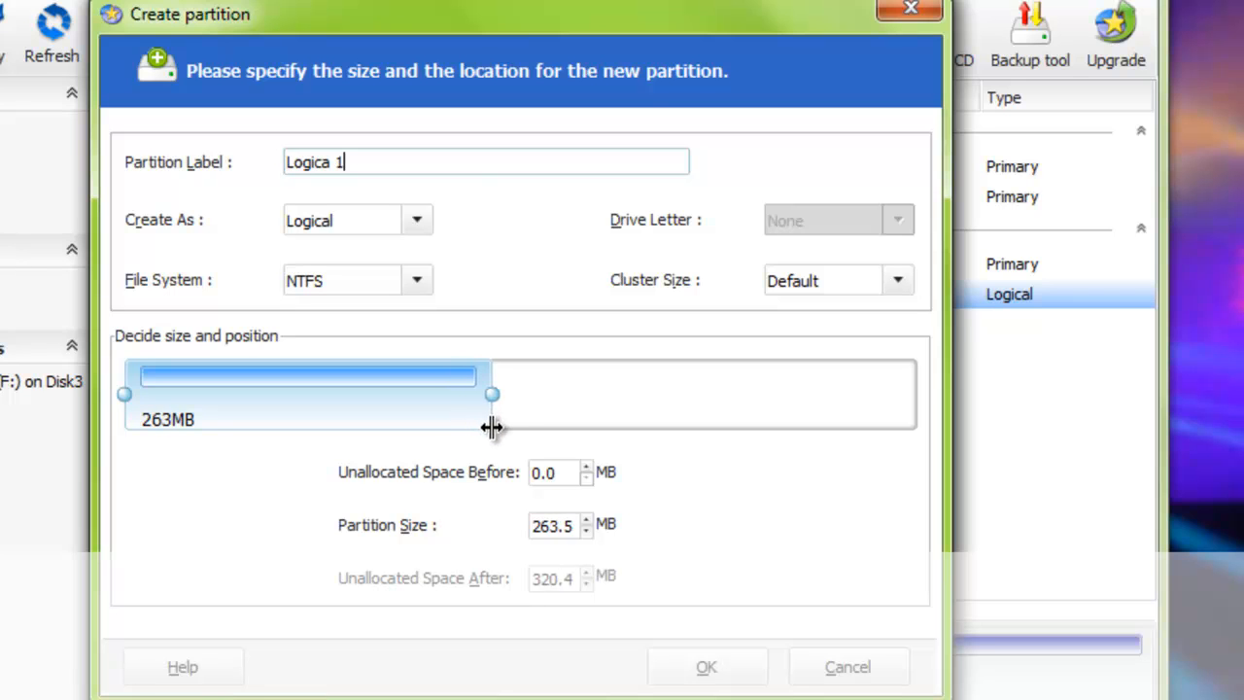
drag(493, 394, 513, 394)
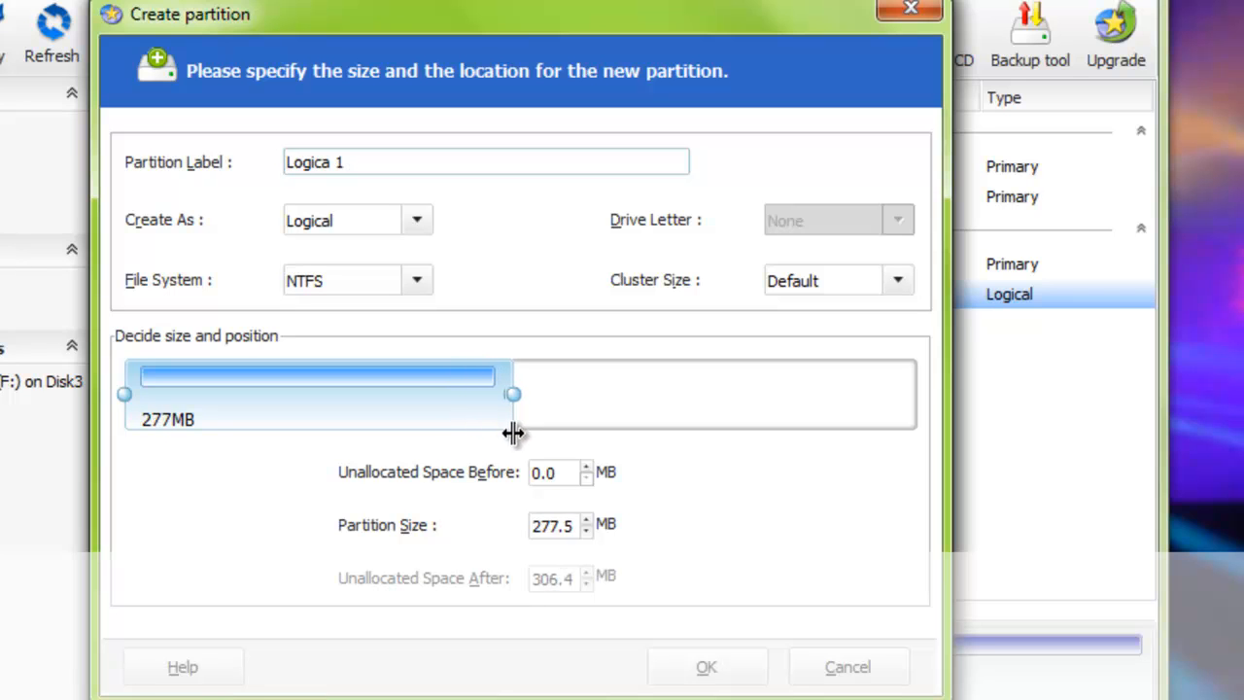
drag(512, 393, 517, 394)
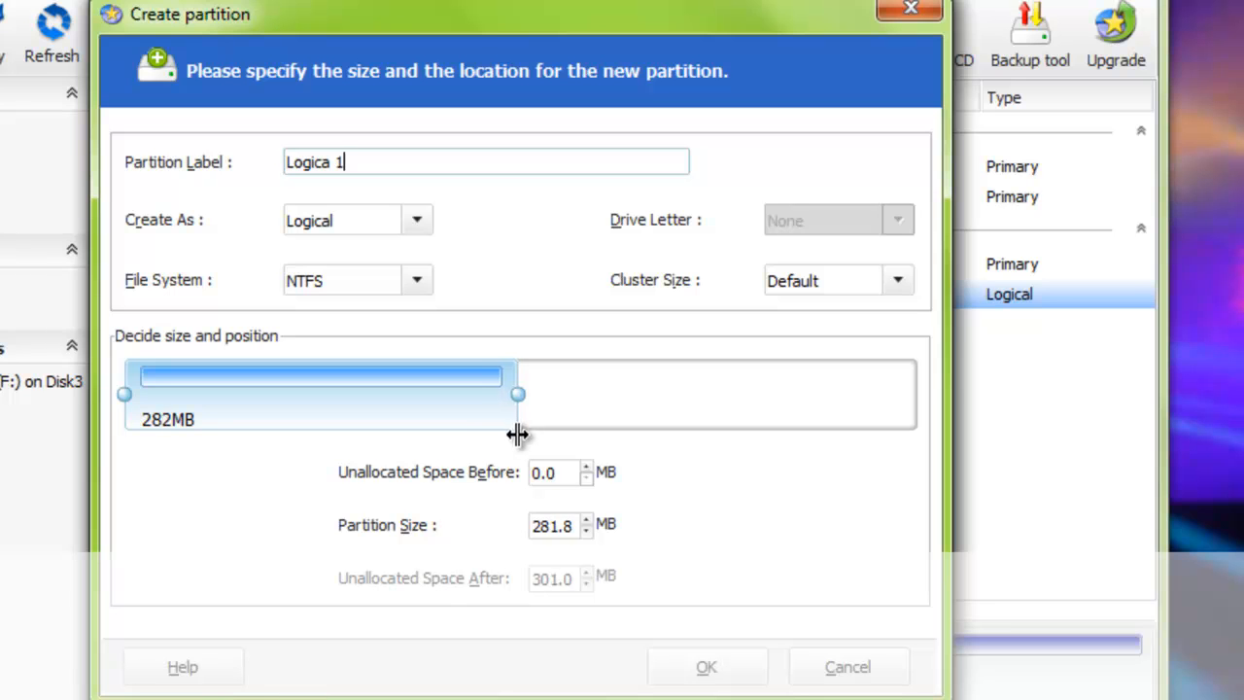
drag(518, 394, 533, 393)
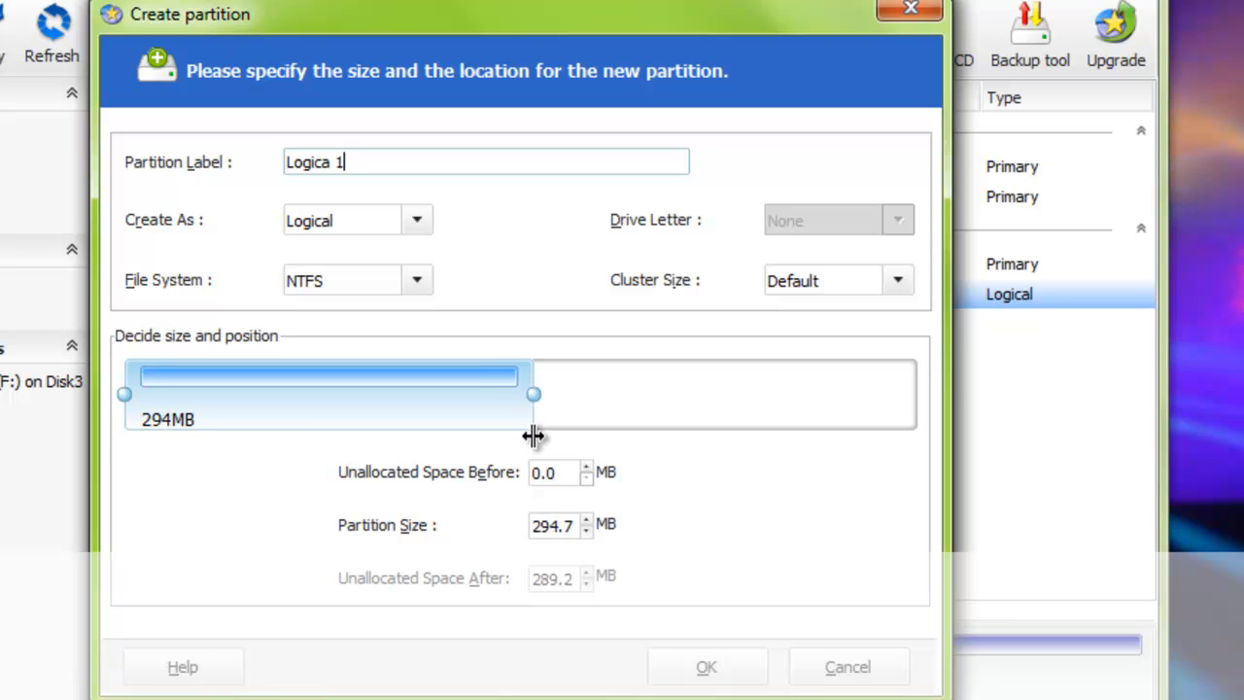
drag(532, 393, 542, 393)
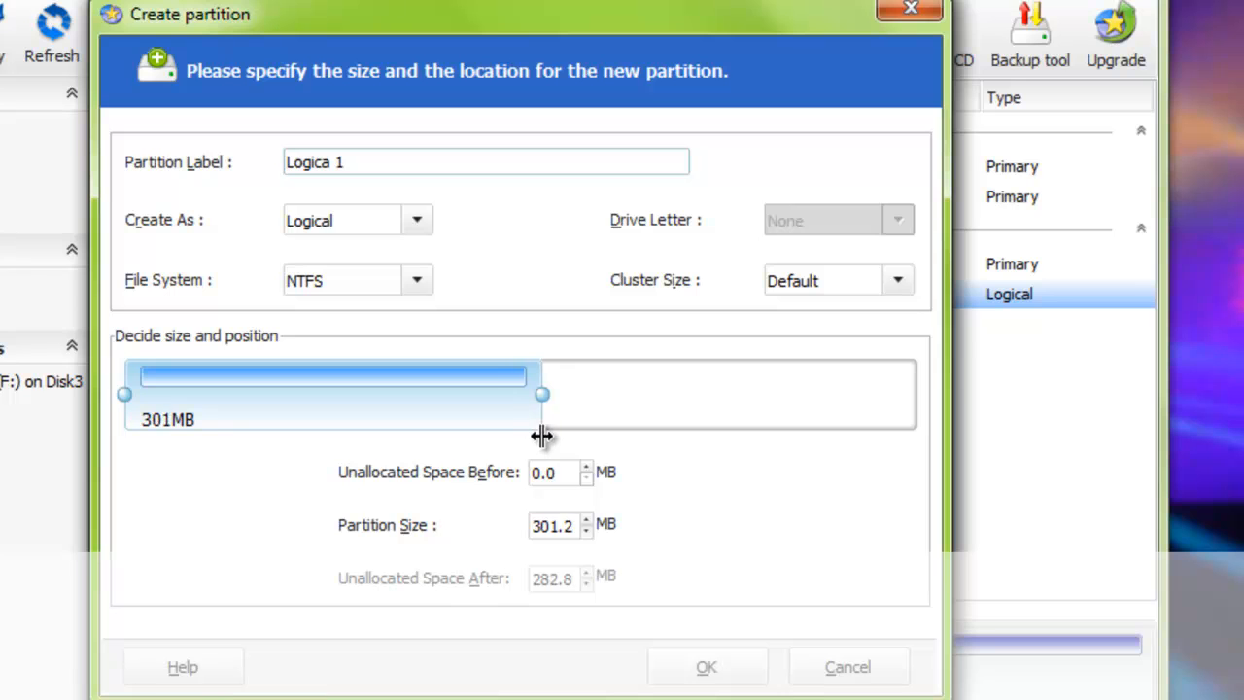
drag(542, 394, 539, 393)
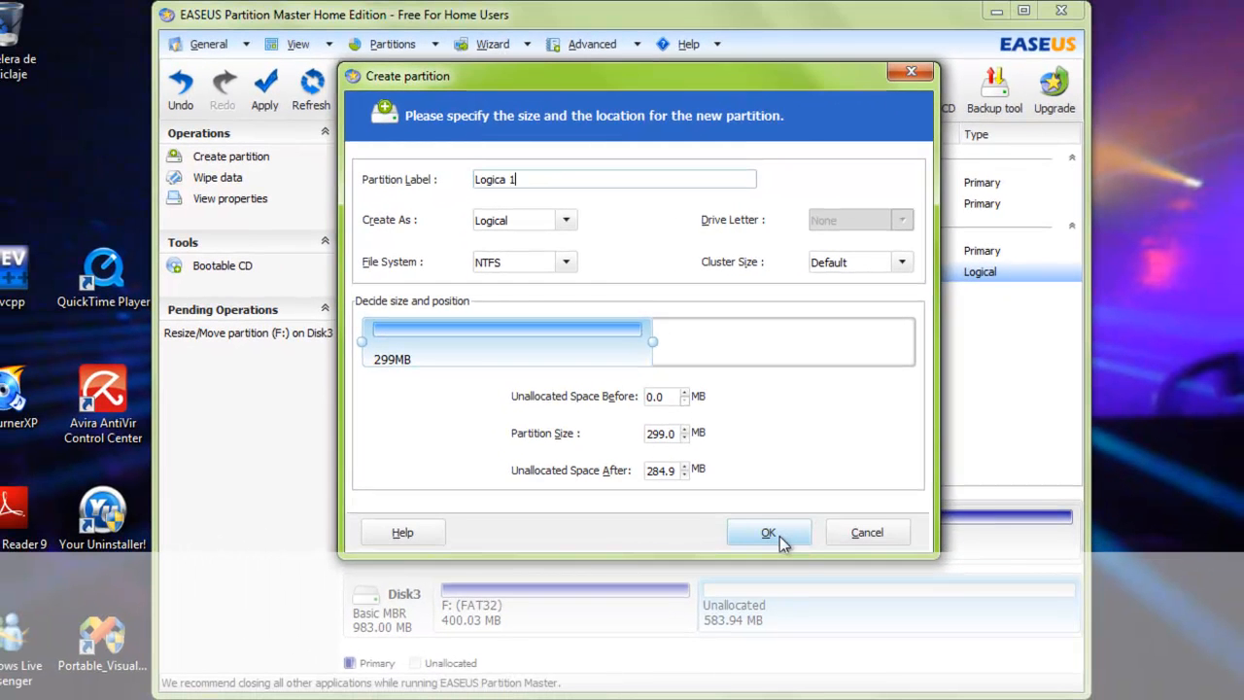
click(768, 531)
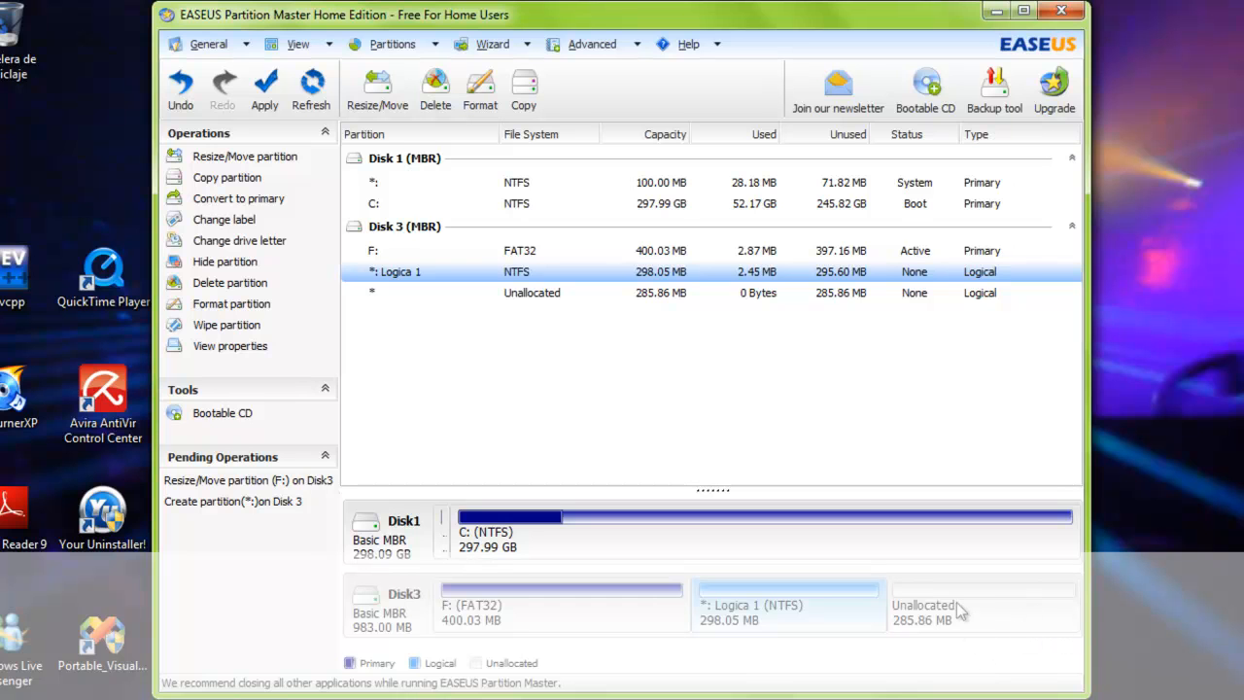
click(967, 611)
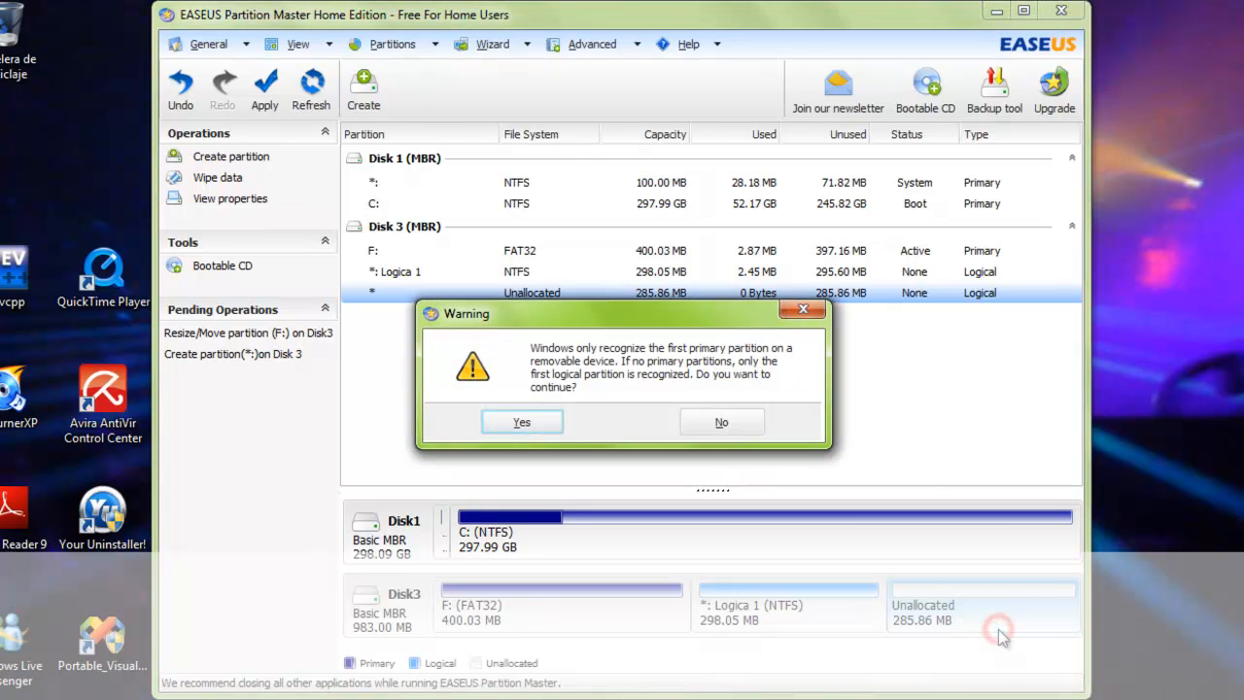
Step: Accept the removable-device warning, label the new partition 'Logica 2' and confirm
click(521, 422)
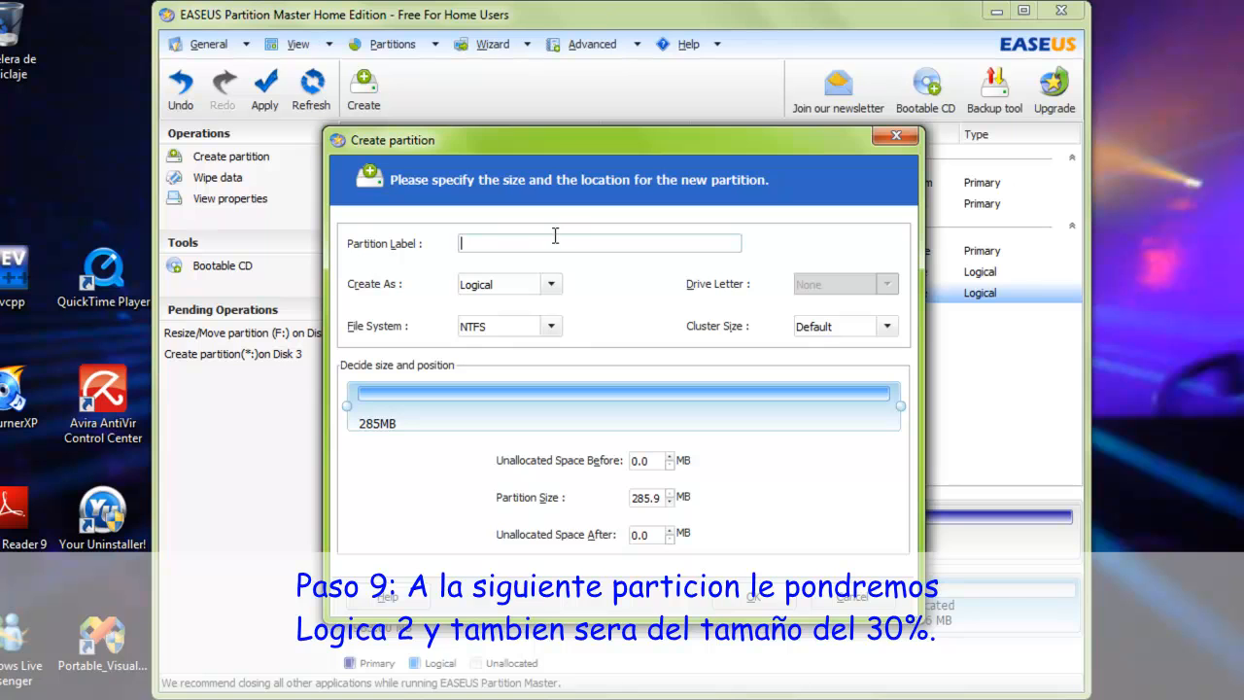
text(Logica 2)
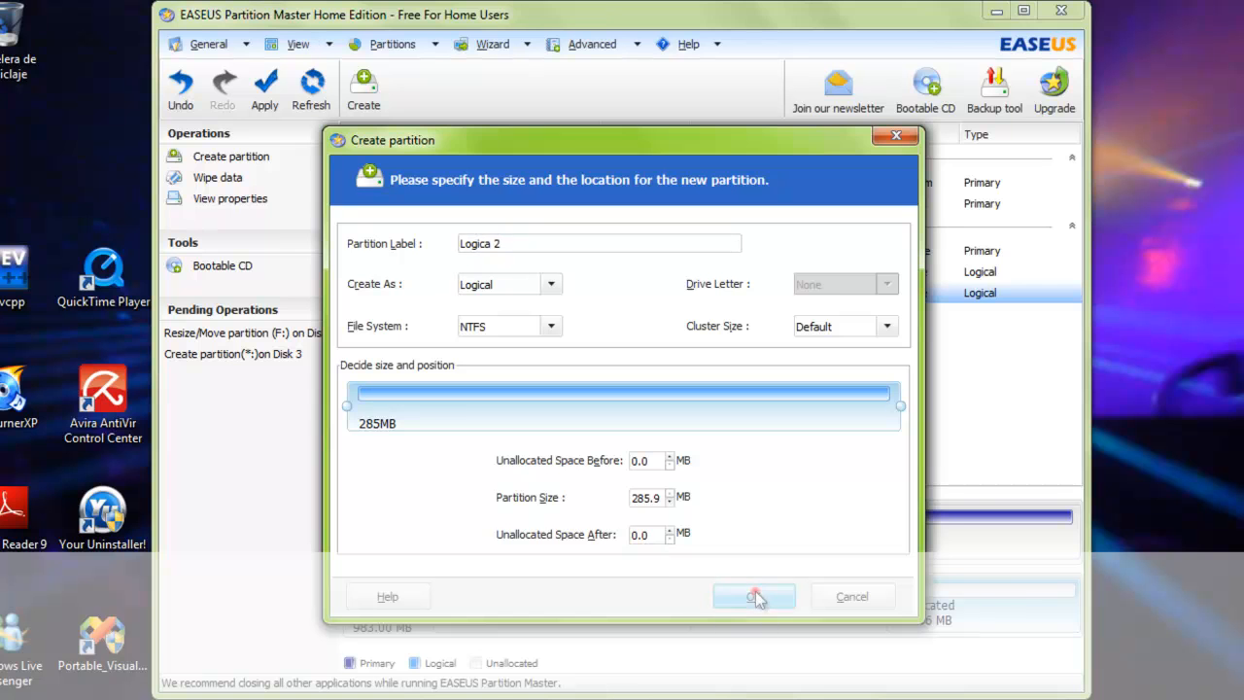
click(754, 596)
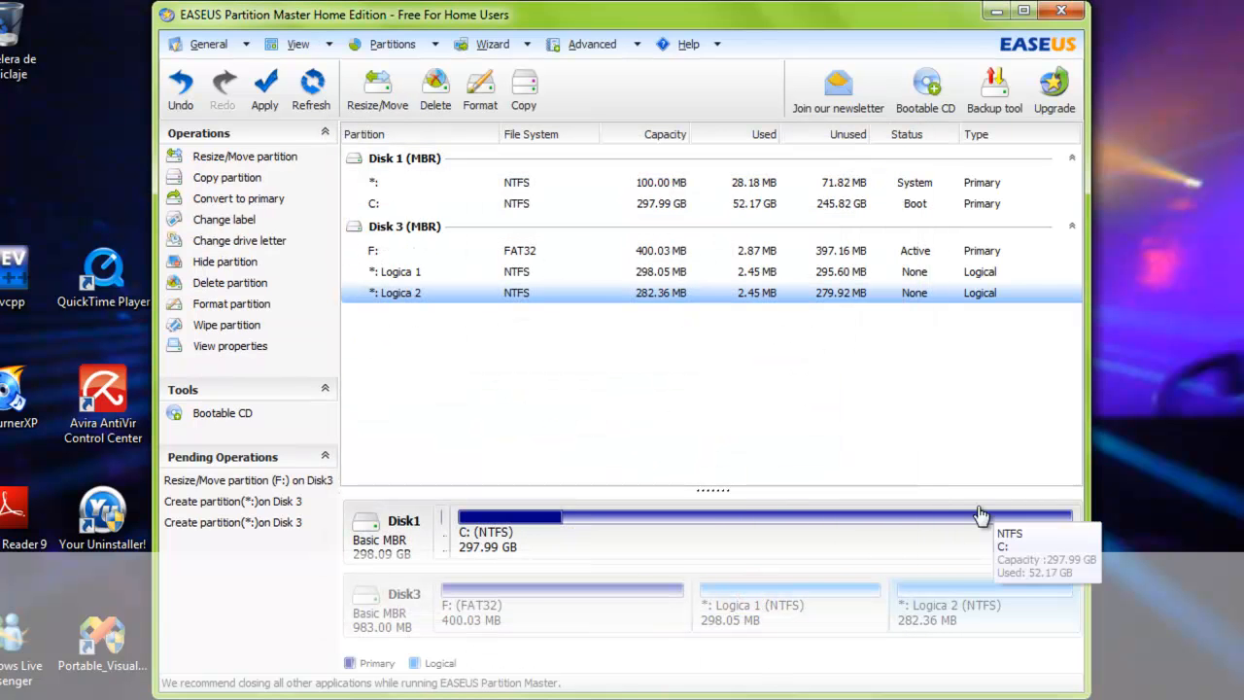
click(265, 87)
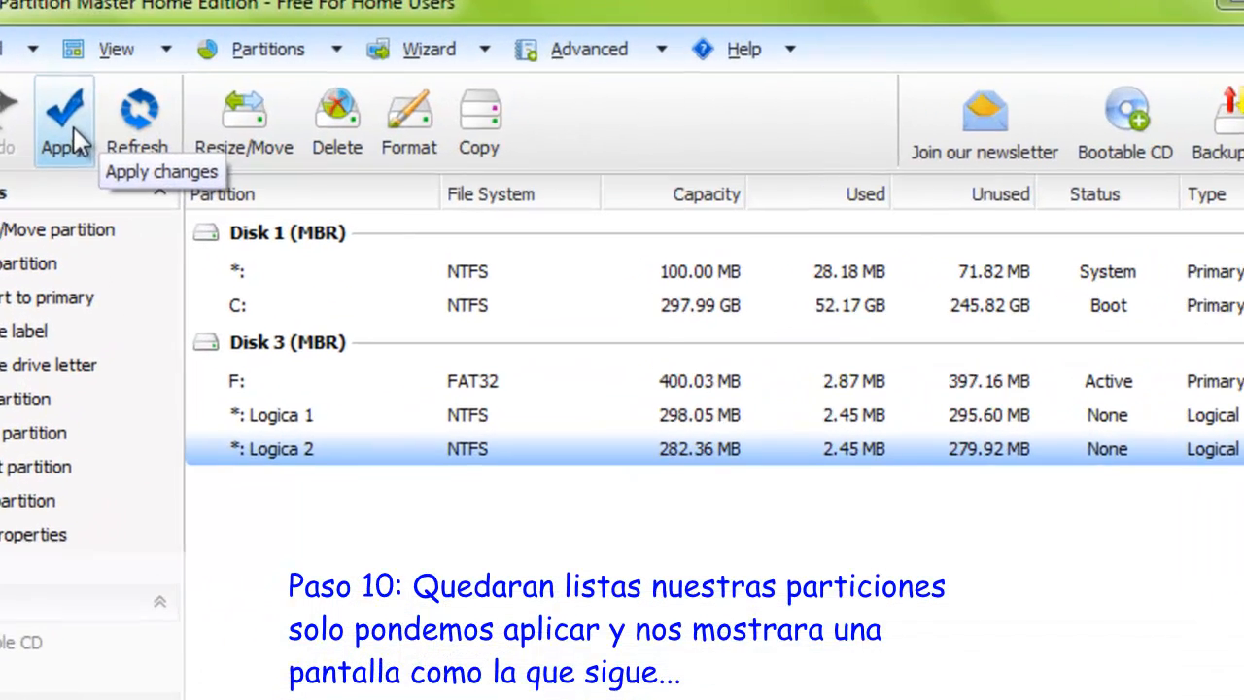
Step: Apply the three pending operations: resize F:, create Logica 1 and Logica 2
click(61, 107)
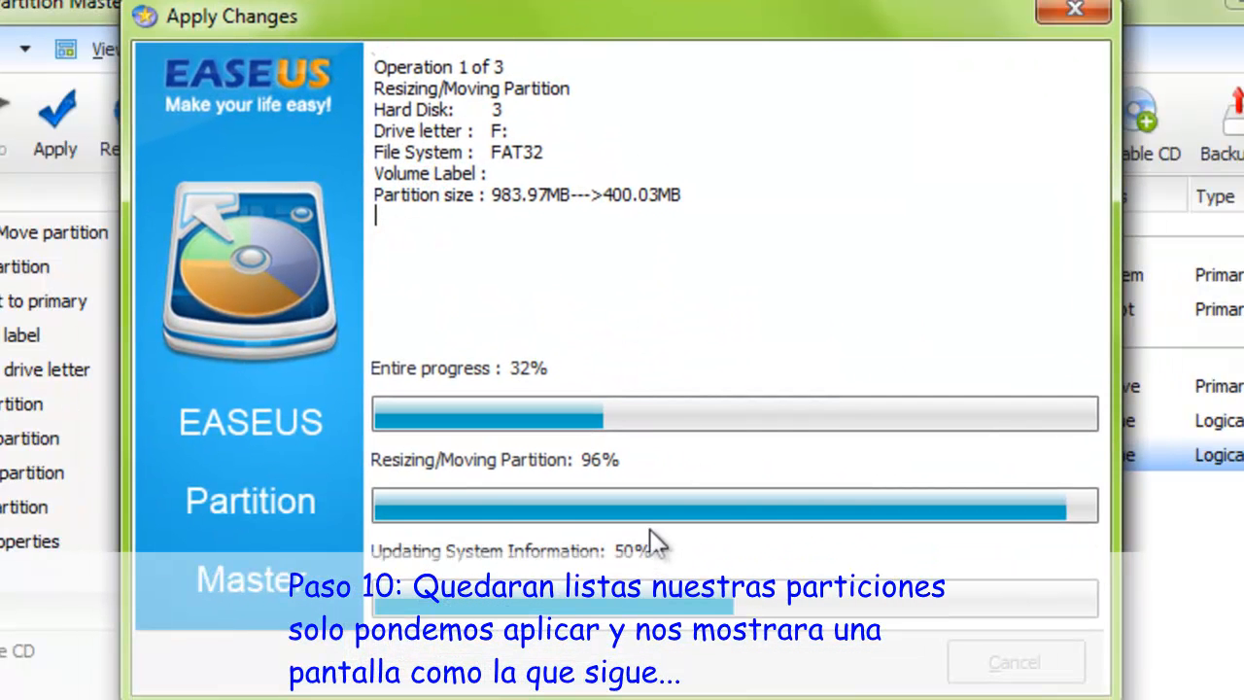
mouse_move(690, 554)
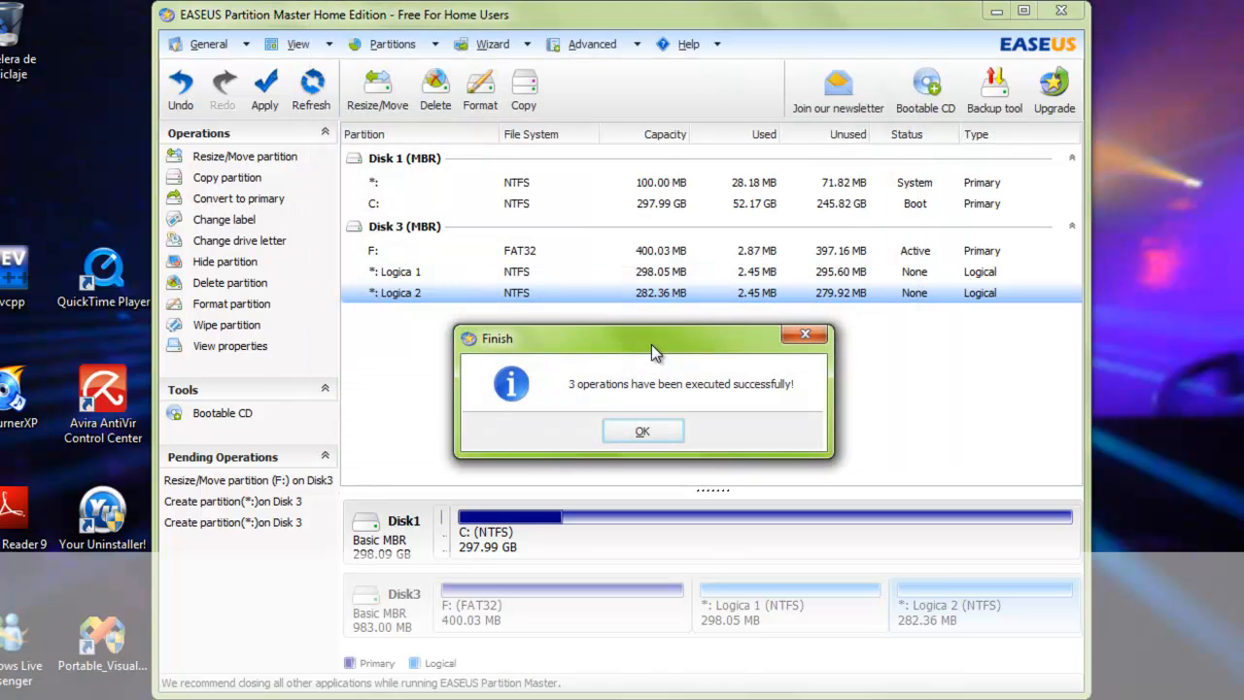
Step: Dismiss the success message and close EASEUS Partition Master
click(642, 430)
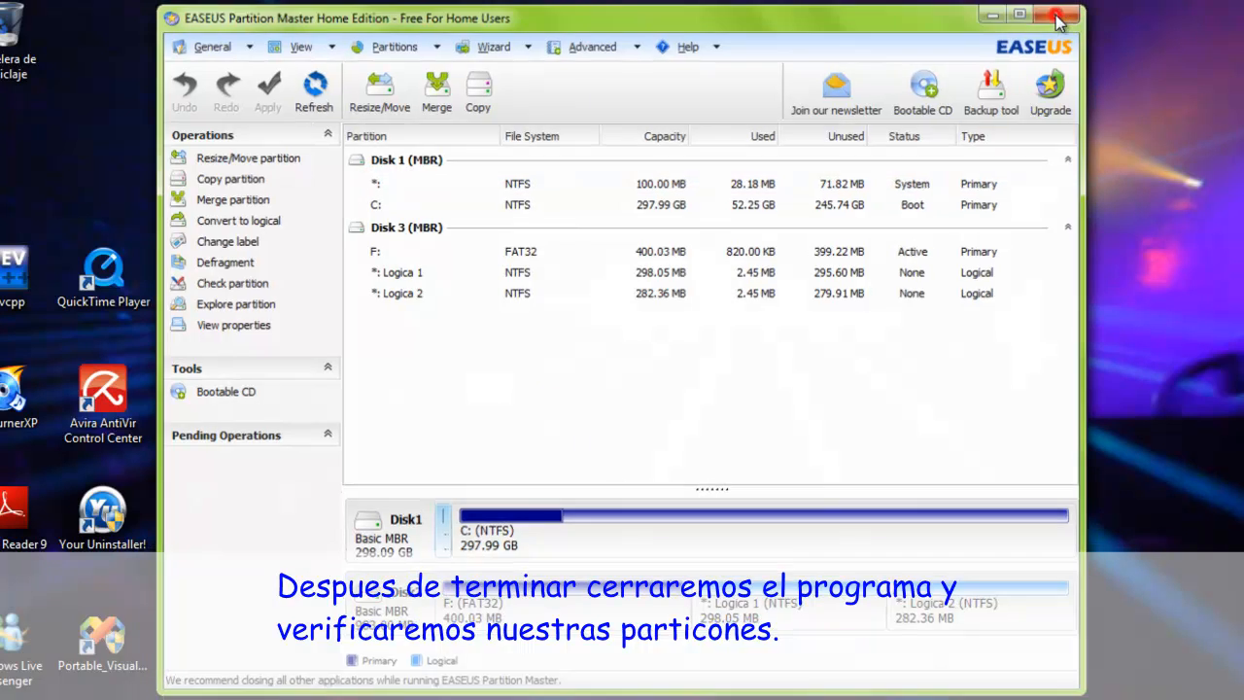
click(1061, 14)
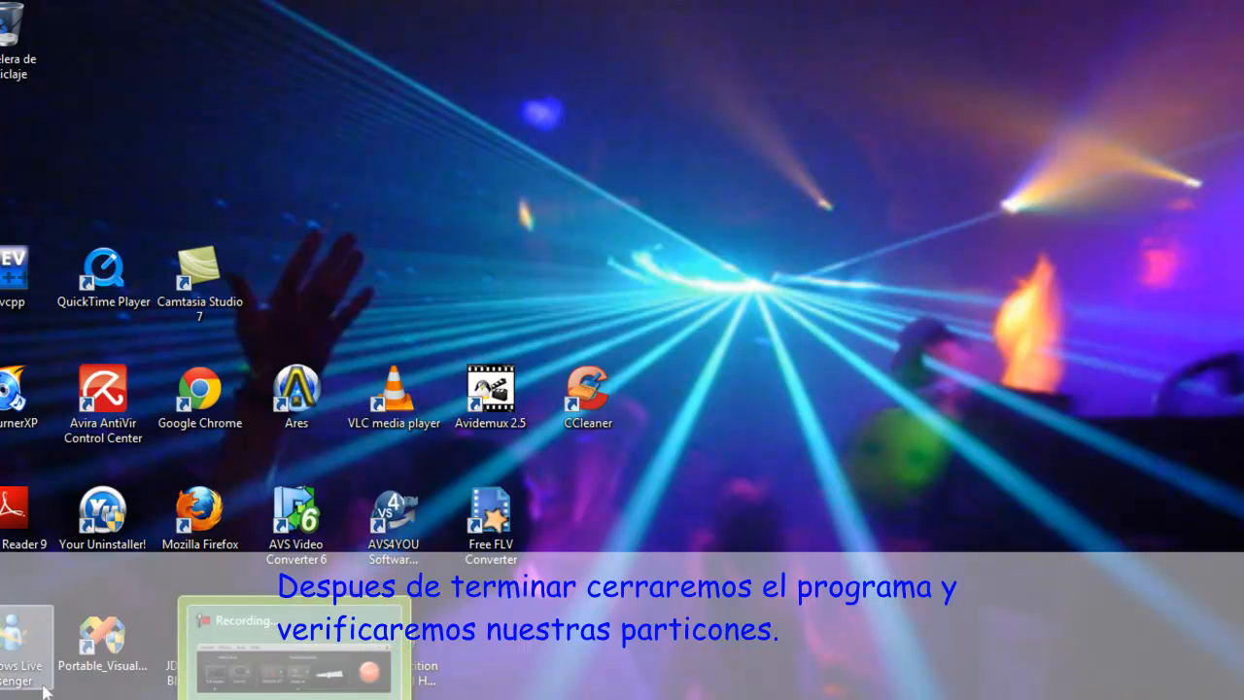